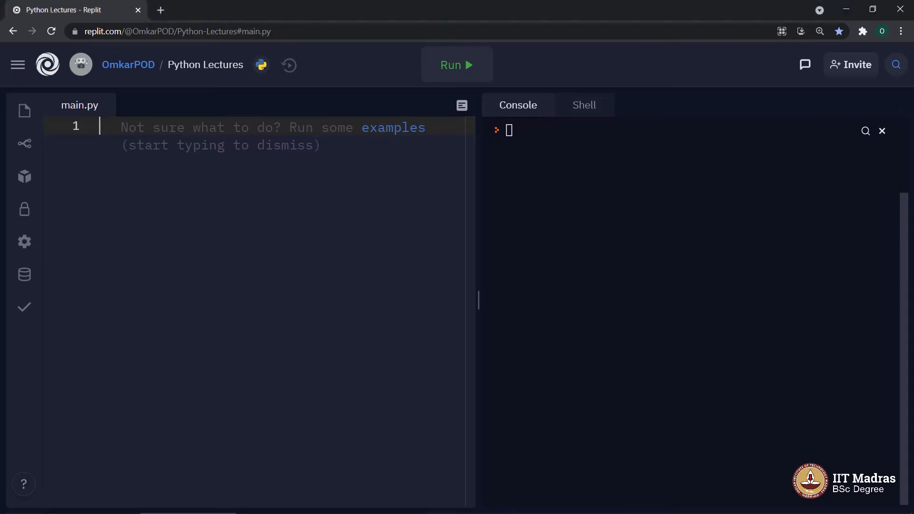
Begin line 1 of main.py with the keyword class, replacing a typed 'def'.
{"action": "type", "text": "def"}
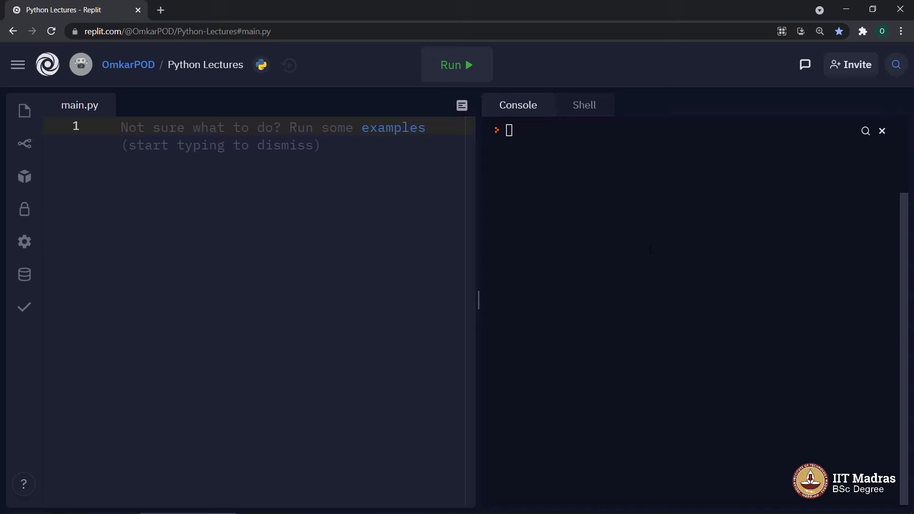
{"action": "type", "text": "class"}
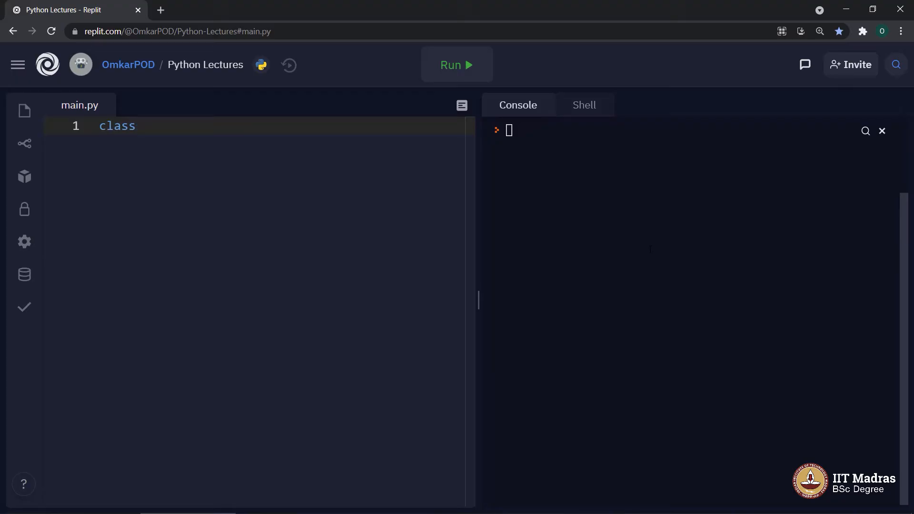
Write 'class Student:' with attributes roll_no = None and name = None.
{"action": "type", "text": "S"}
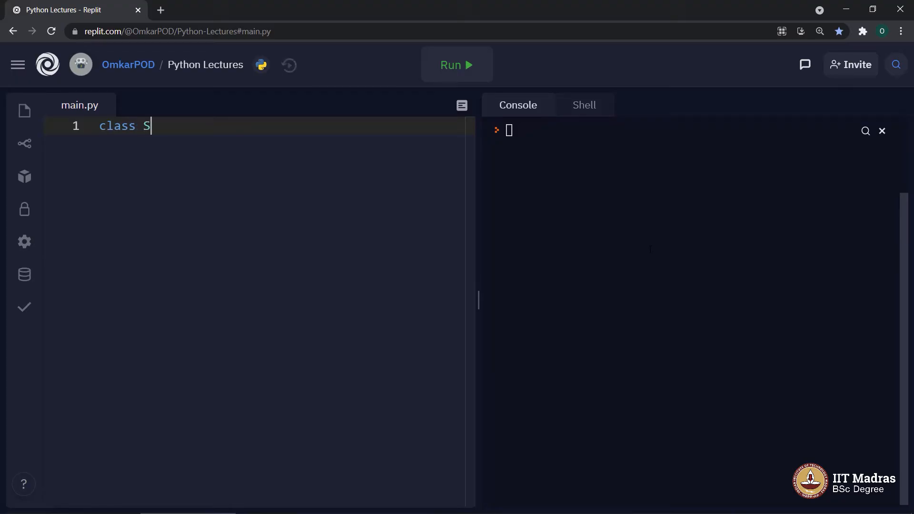
{"action": "type", "text": "tudent"}
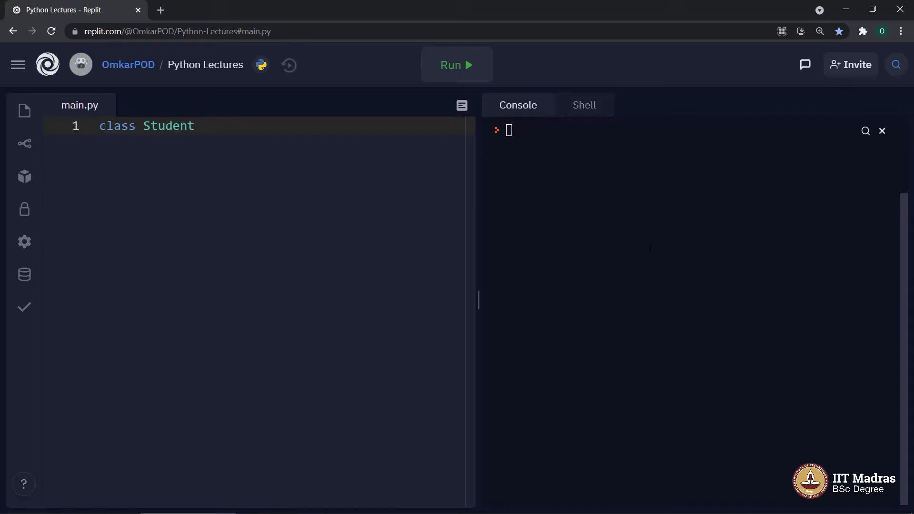
{"action": "type", "text": ":"}
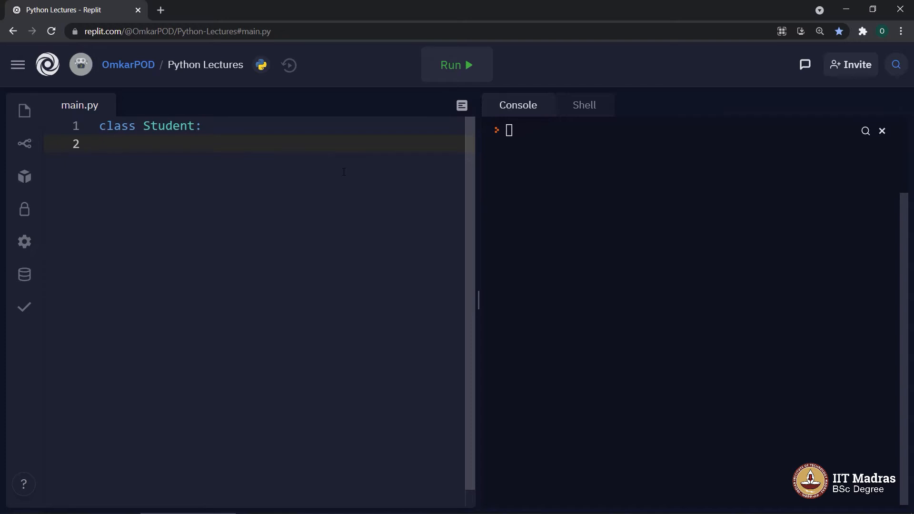
{"action": "type", "text": "ro"}
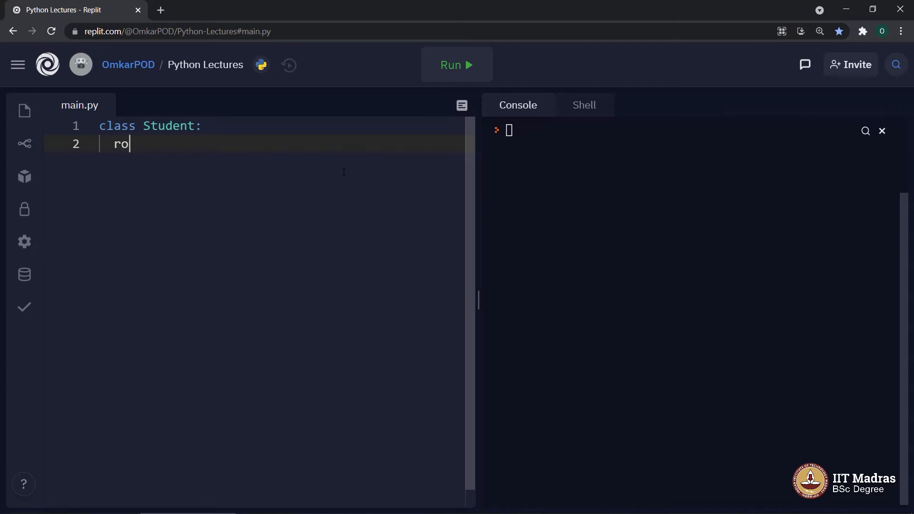
{"action": "type", "text": "ll_no ="}
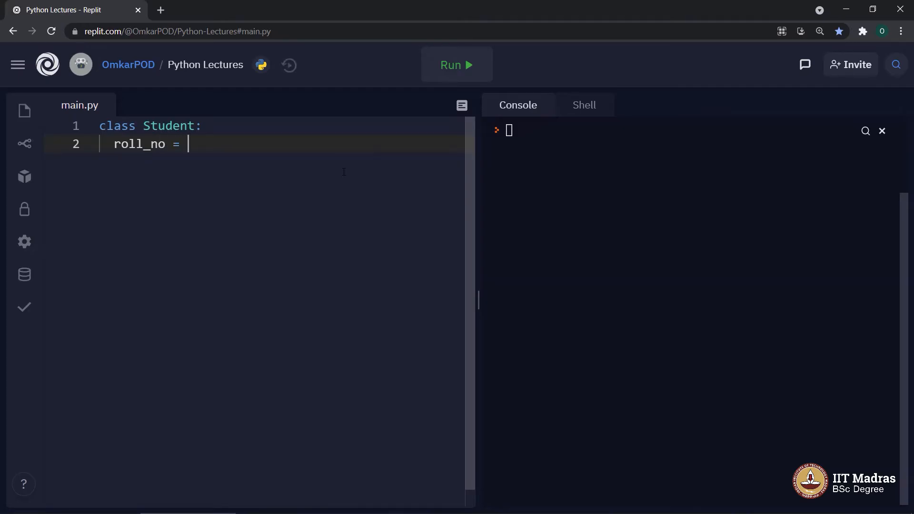
{"action": "type", "text": "None"}
{"action": "type", "text": "nam"}
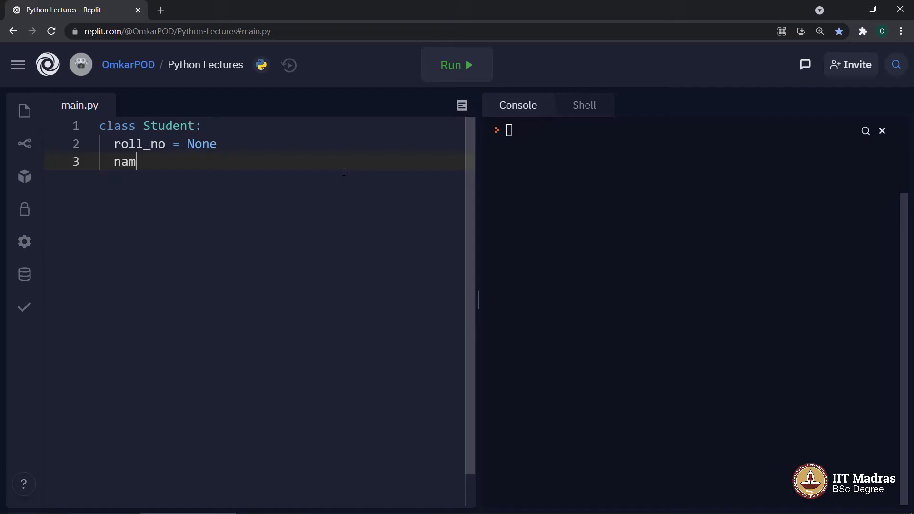
{"action": "type", "text": "e = N"}
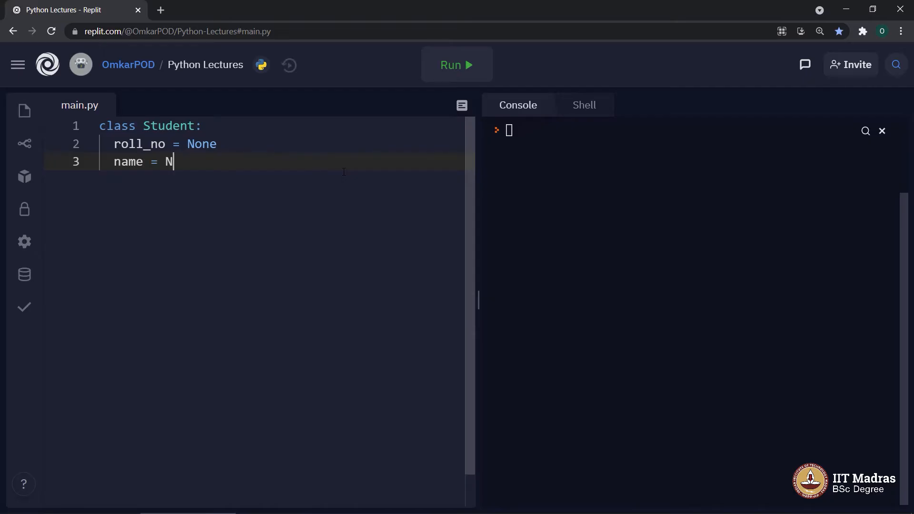
{"action": "type", "text": "one"}
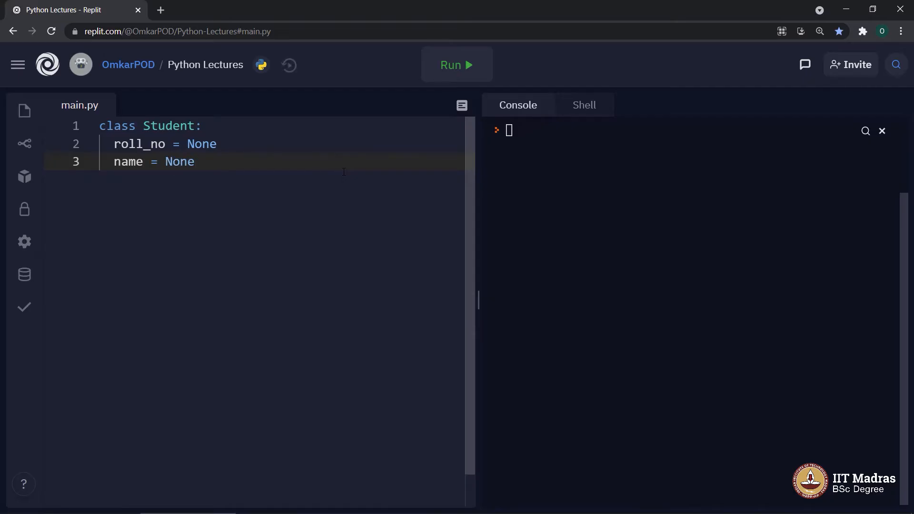
{"action": "key", "text": "Enter"}
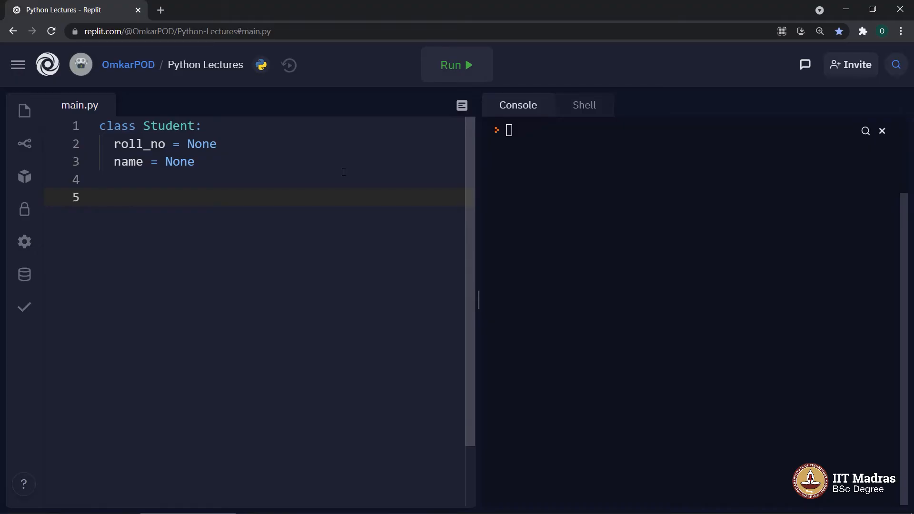
Write s0 = Student() on blank line 5.
{"action": "left_click", "coordinate": [100, 197]}
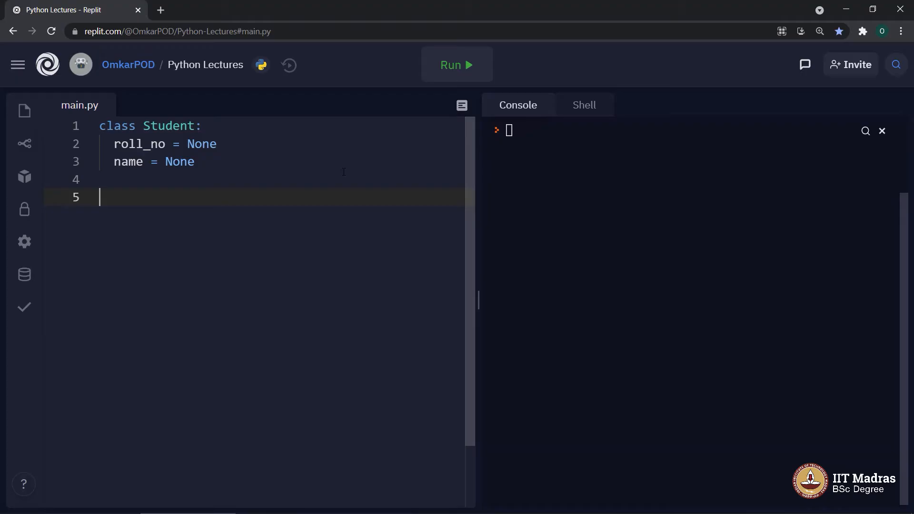
{"action": "type", "text": "s0 ="}
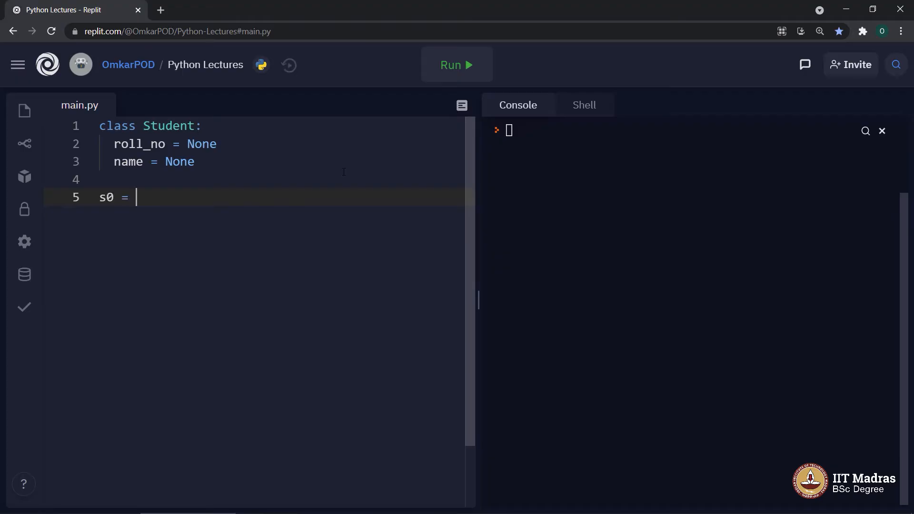
{"action": "type", "text": "S"}
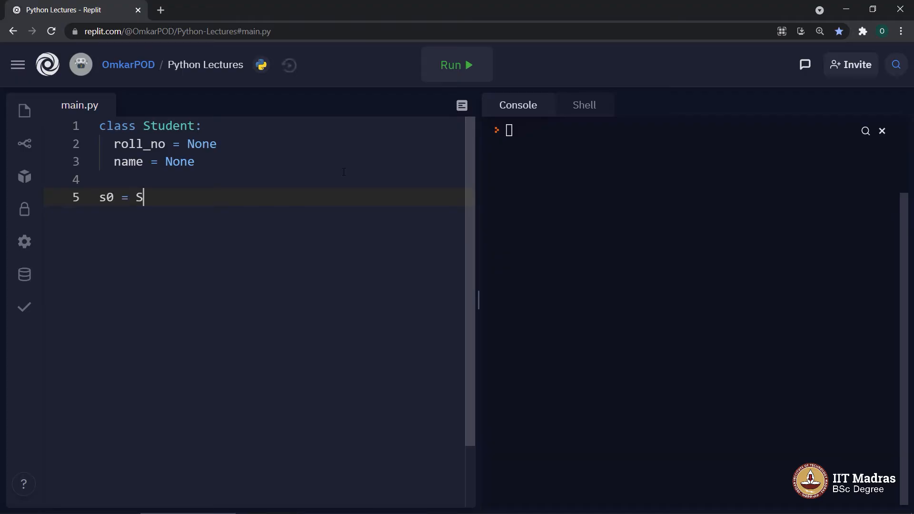
{"action": "type", "text": "tudent("}
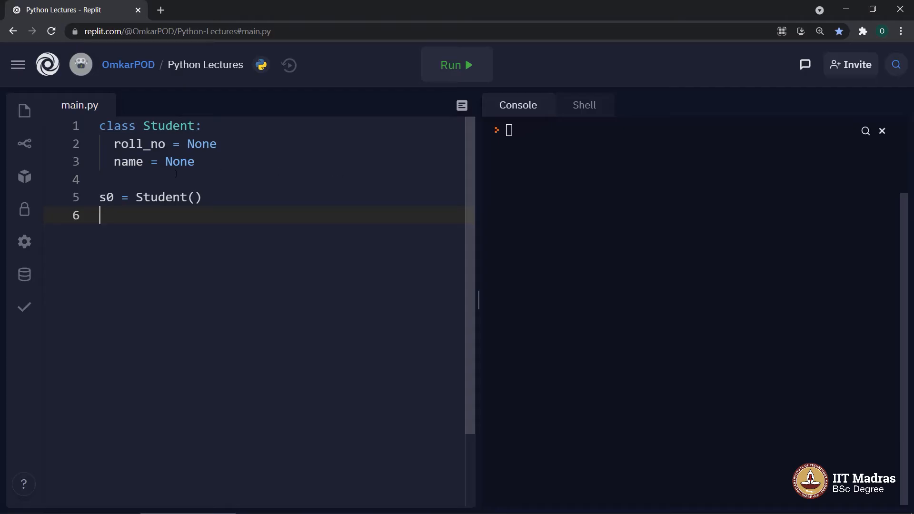
{"action": "double_click", "coordinate": [106, 197]}
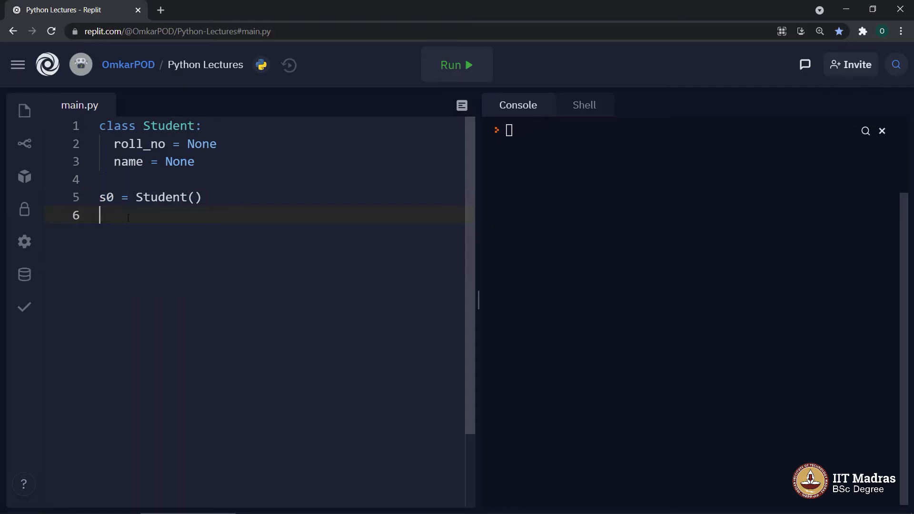
{"action": "double_click", "coordinate": [168, 125]}
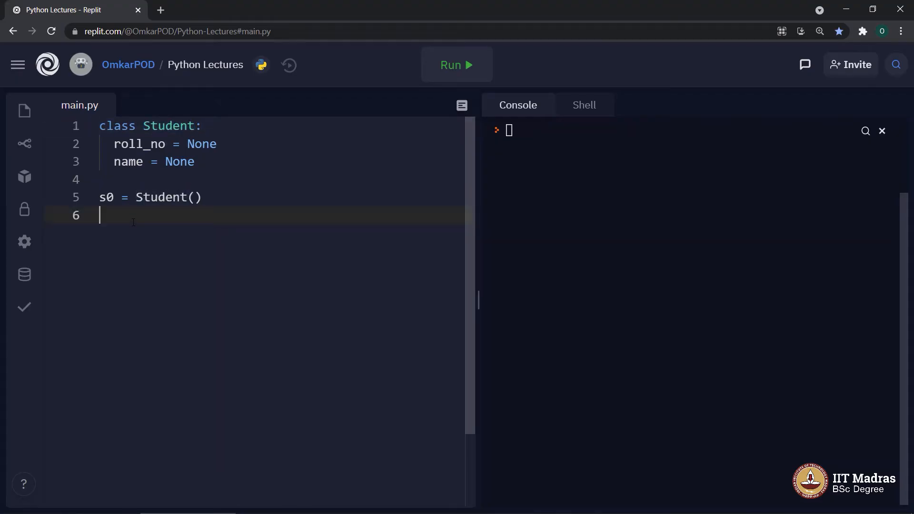
{"action": "double_click", "coordinate": [164, 198]}
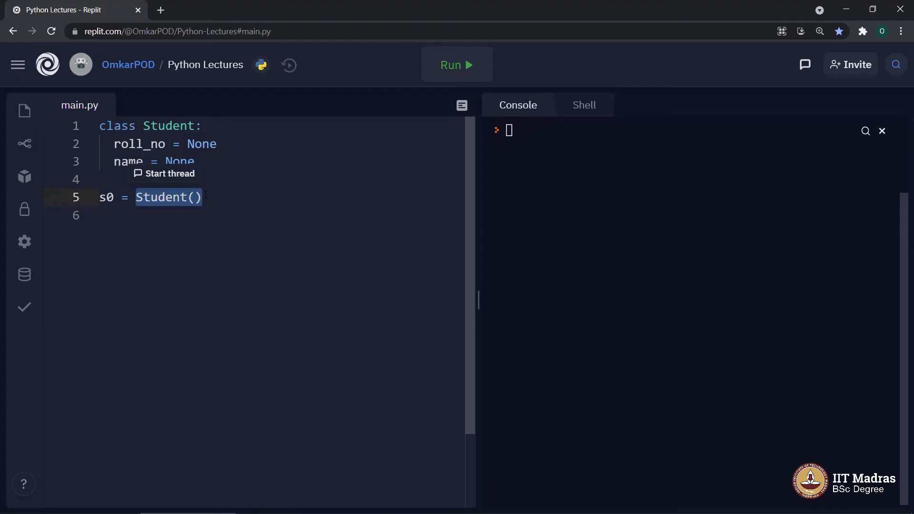
{"action": "left_click", "coordinate": [116, 215]}
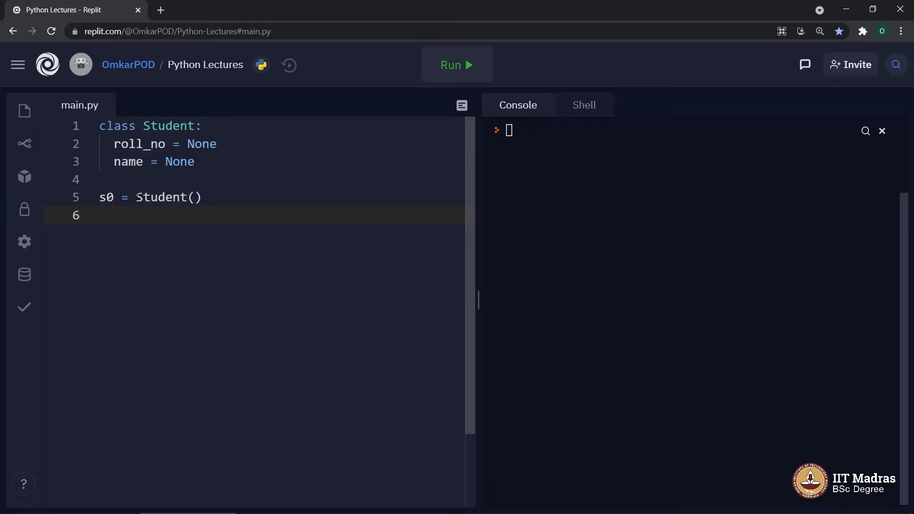
{"action": "double_click", "coordinate": [169, 197]}
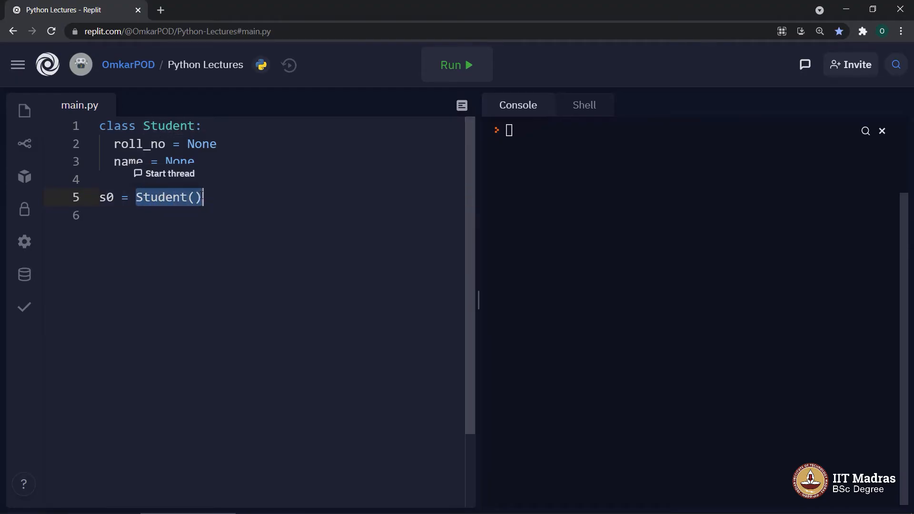
{"action": "left_click", "coordinate": [134, 216]}
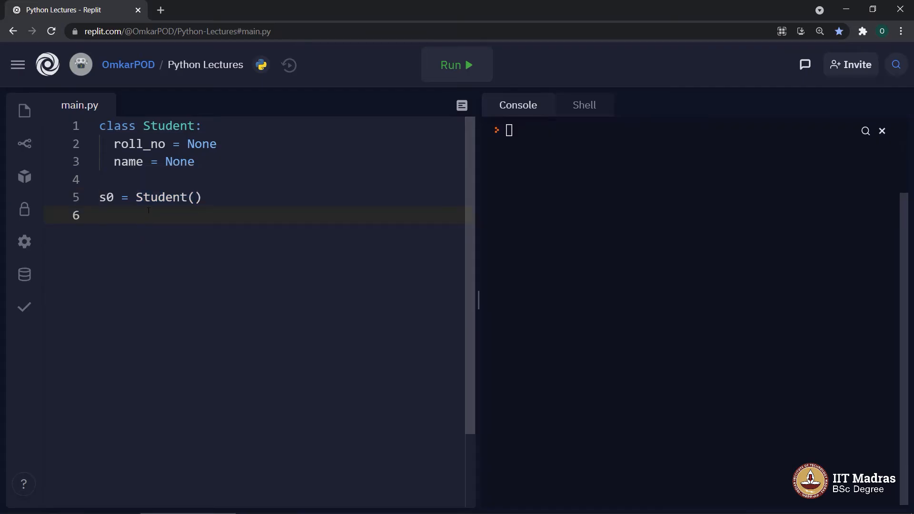
{"action": "double_click", "coordinate": [162, 197]}
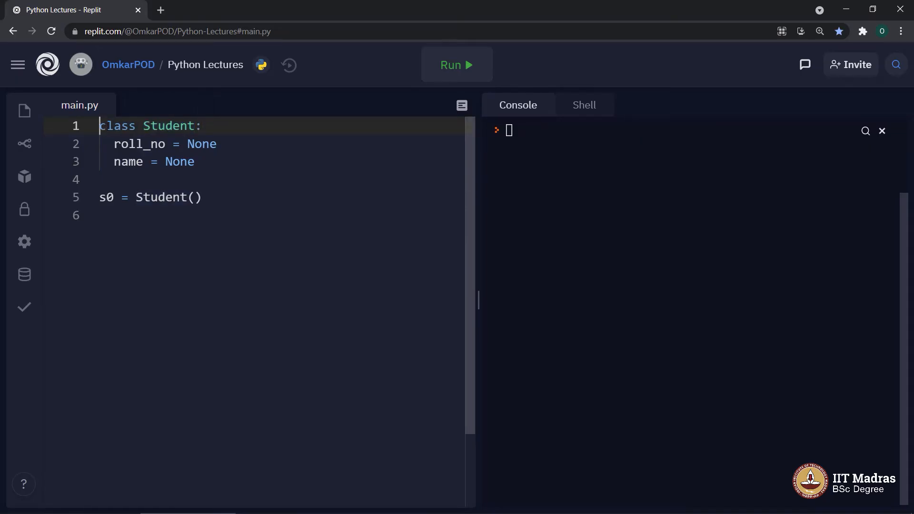
{"action": "left_click_drag", "start_coordinate": [99, 126], "coordinate": [195, 162]}
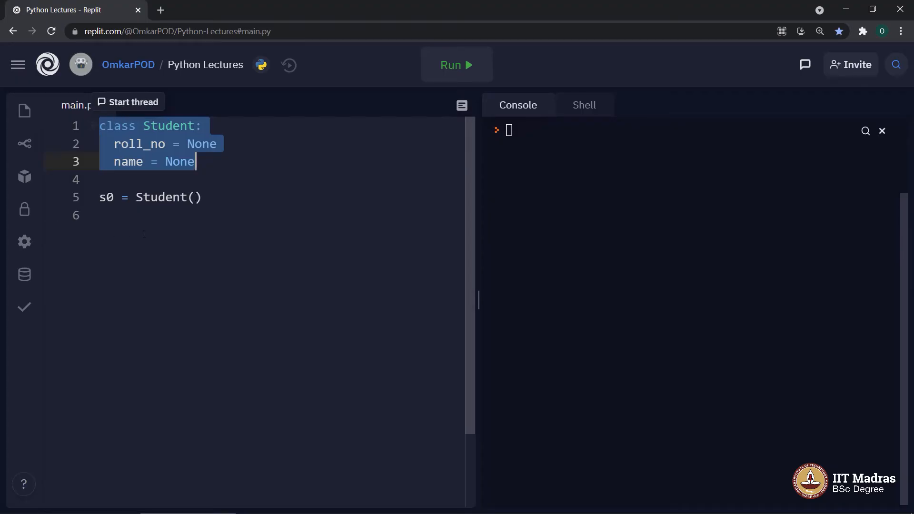
{"action": "mouse_move", "coordinate": [143, 231]}
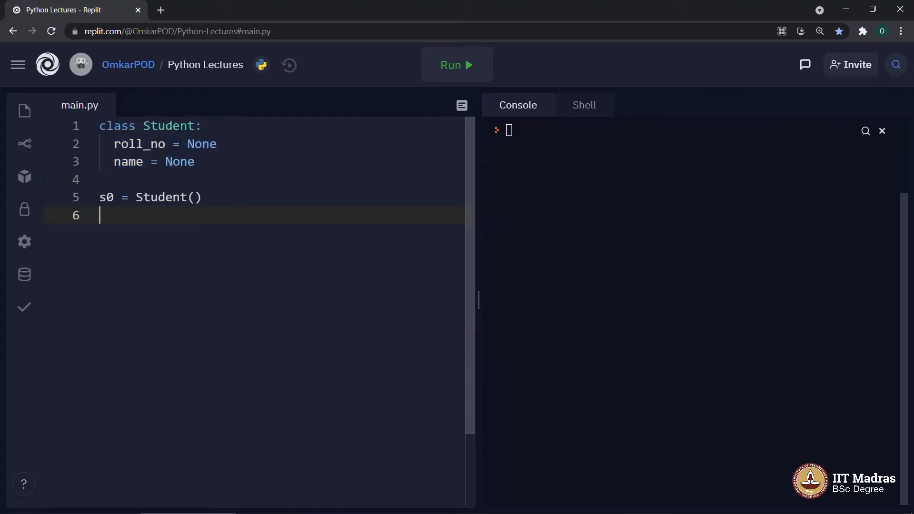
{"action": "double_click", "coordinate": [168, 126]}
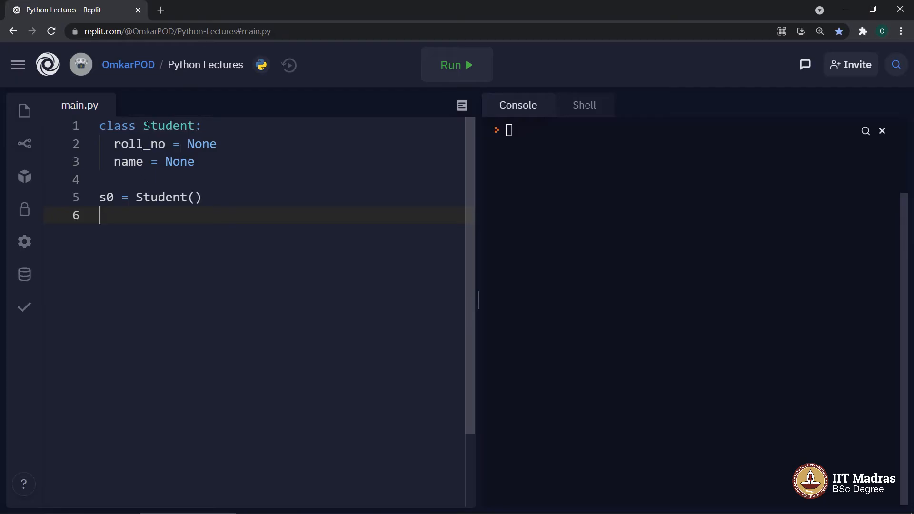
{"action": "mouse_move", "coordinate": [119, 217]}
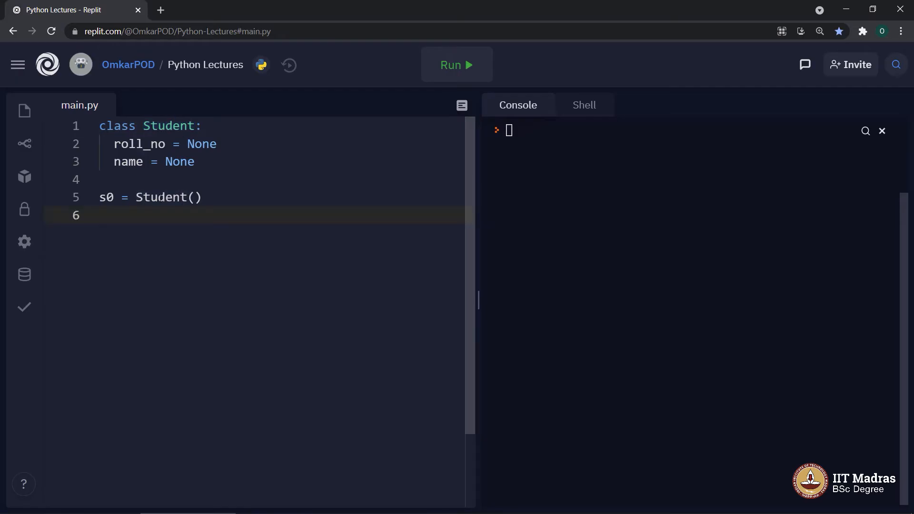
{"action": "double_click", "coordinate": [106, 197]}
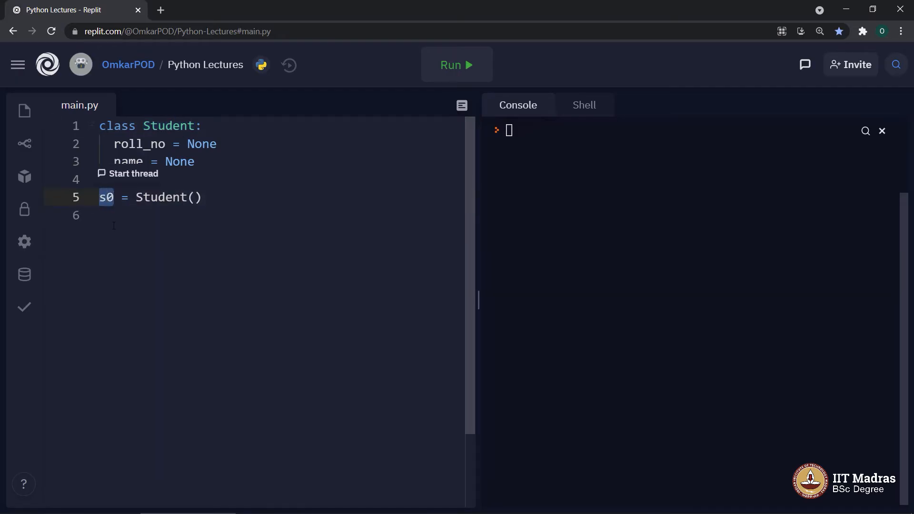
{"action": "left_click", "coordinate": [140, 197]}
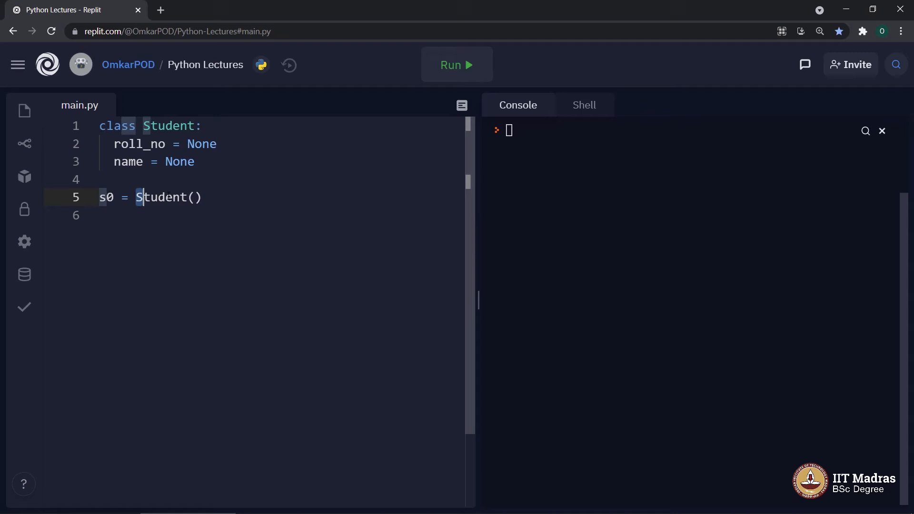
{"action": "double_click", "coordinate": [168, 197]}
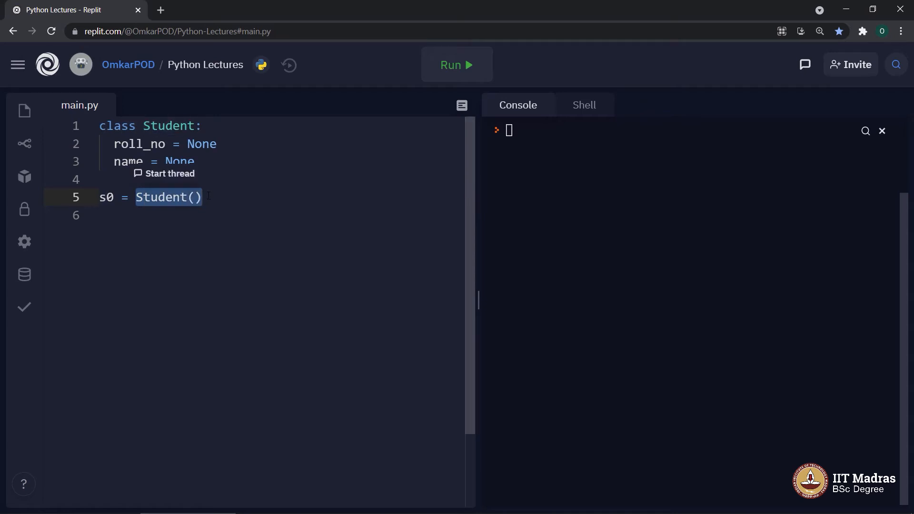
{"action": "left_click", "coordinate": [115, 197]}
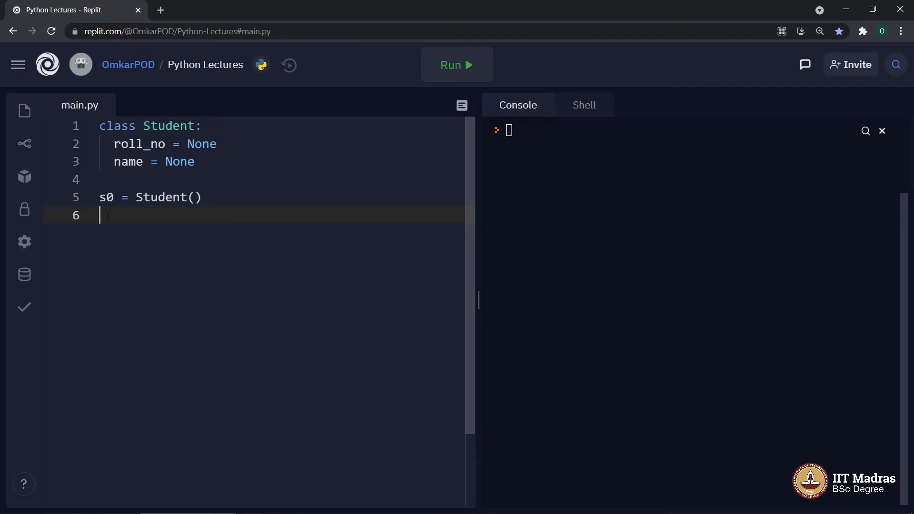
Point out the class attributes, then assign s0.roll_no = 0.
{"action": "double_click", "coordinate": [107, 198]}
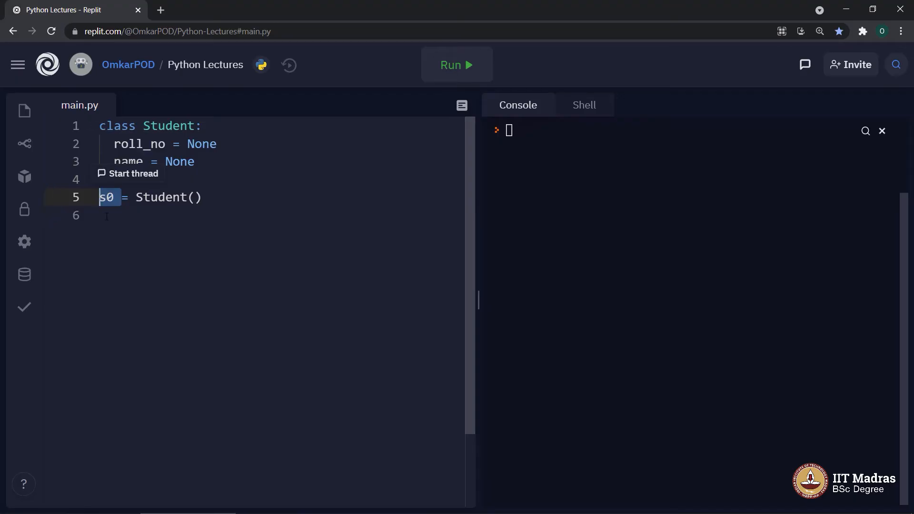
{"action": "left_click", "coordinate": [130, 144]}
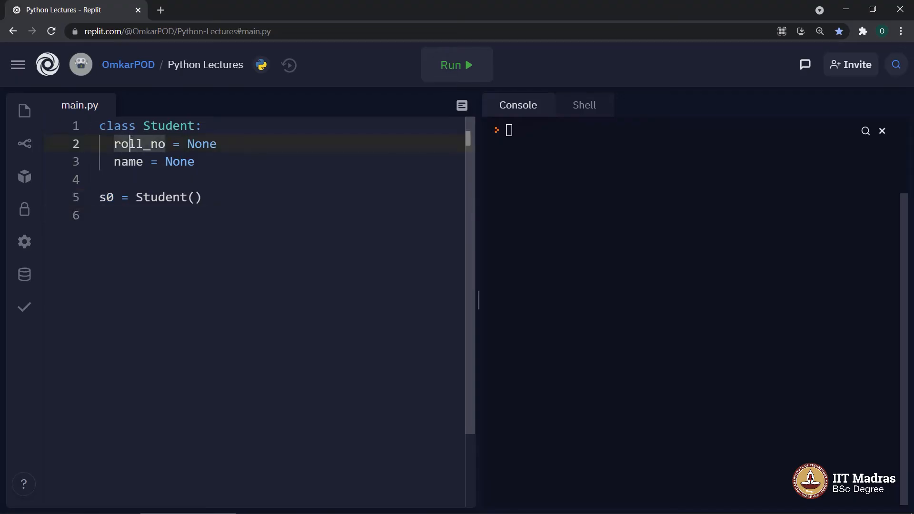
{"action": "left_click", "coordinate": [127, 162]}
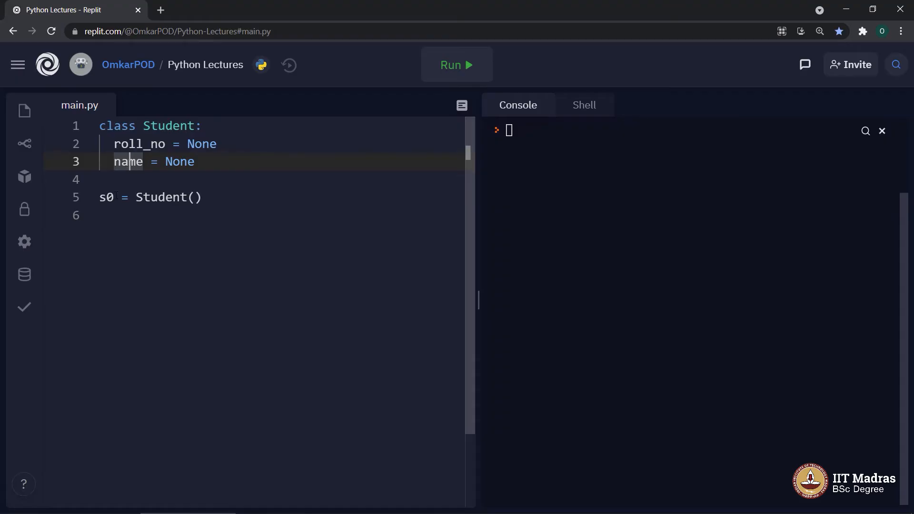
{"action": "type", "text": "s0"}
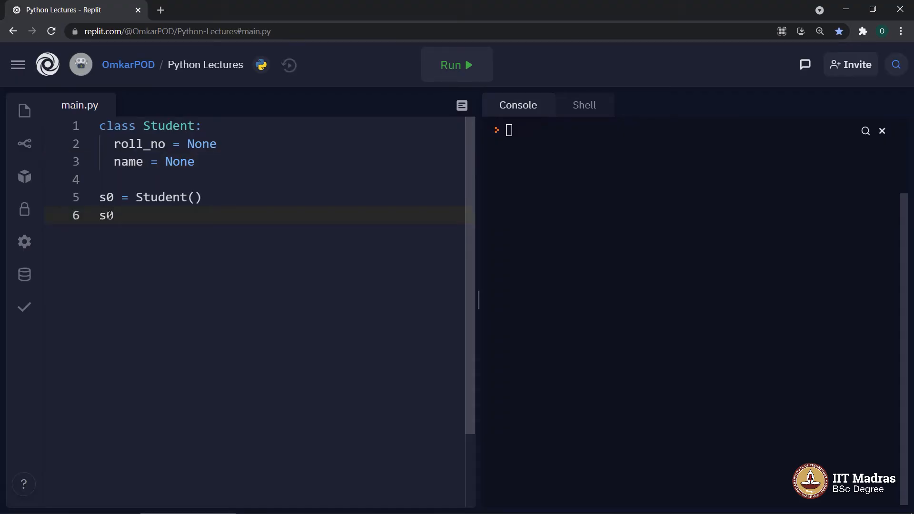
{"action": "type", "text": ".r"}
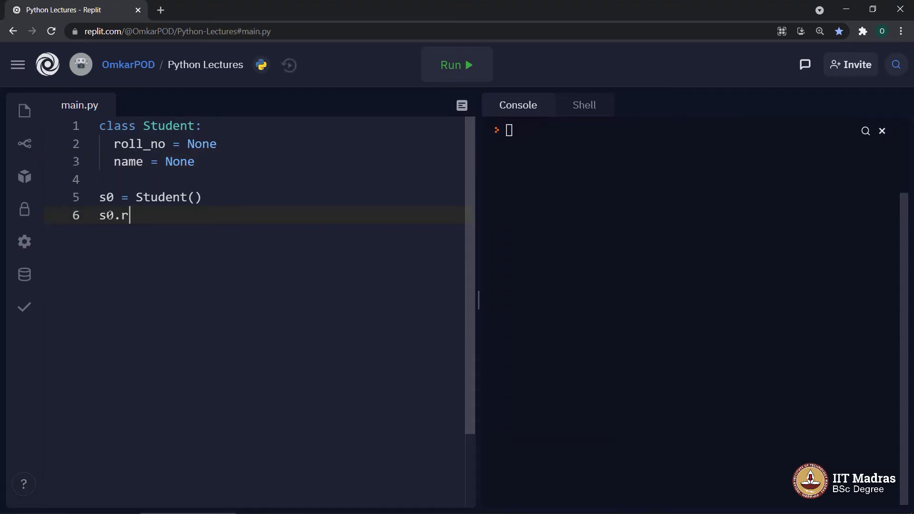
{"action": "type", "text": "oll_"}
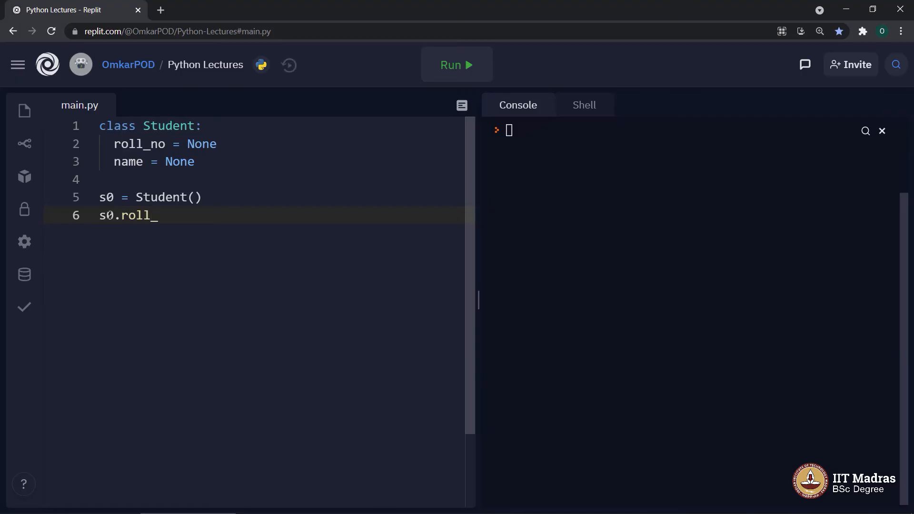
{"action": "type", "text": "no ="}
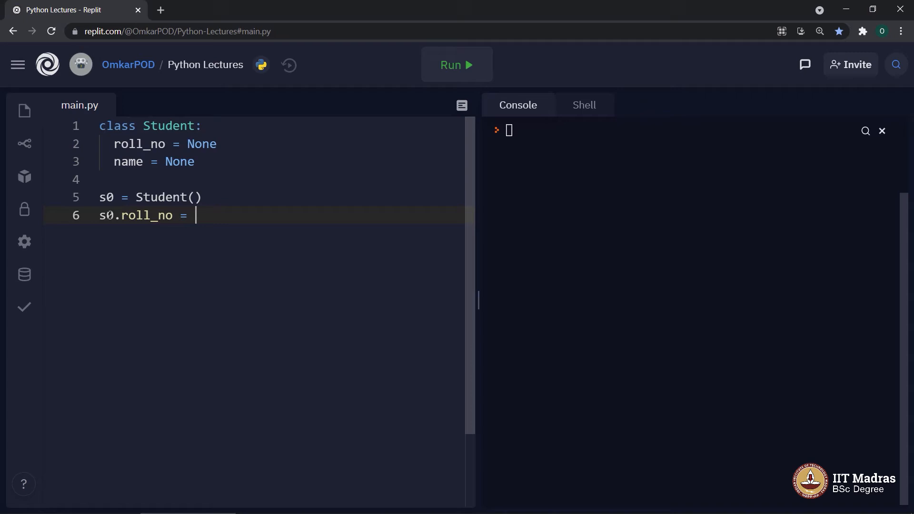
{"action": "type", "text": "0"}
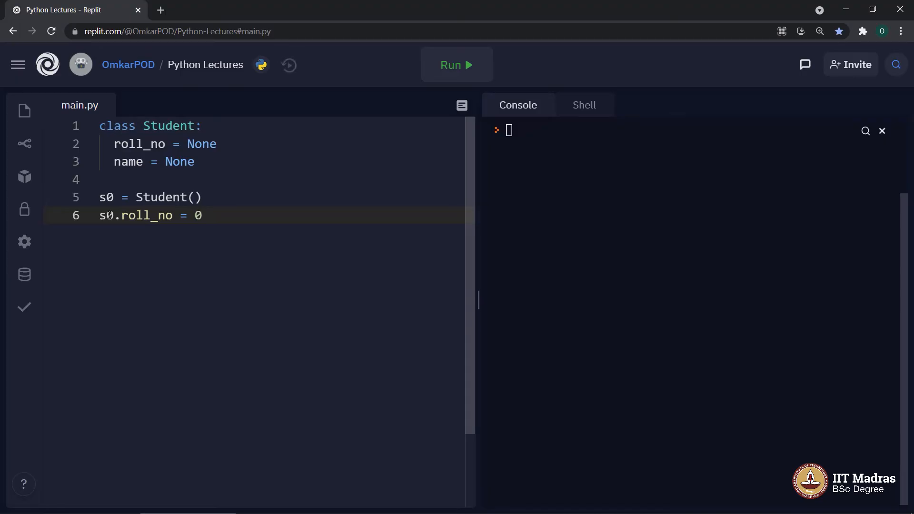
{"action": "key", "text": "Return"}
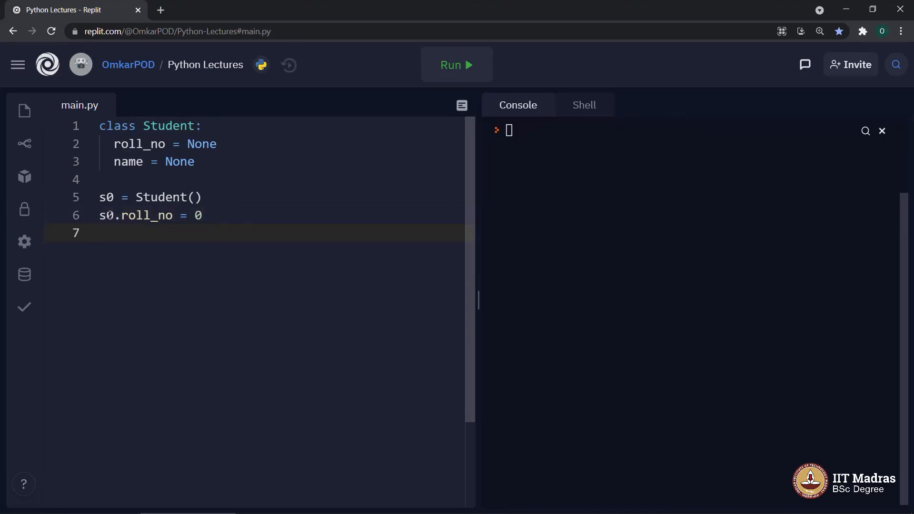
Set s0.name = 'Bhuvanesh' and start a print() call on line 8.
{"action": "type", "text": "s0"}
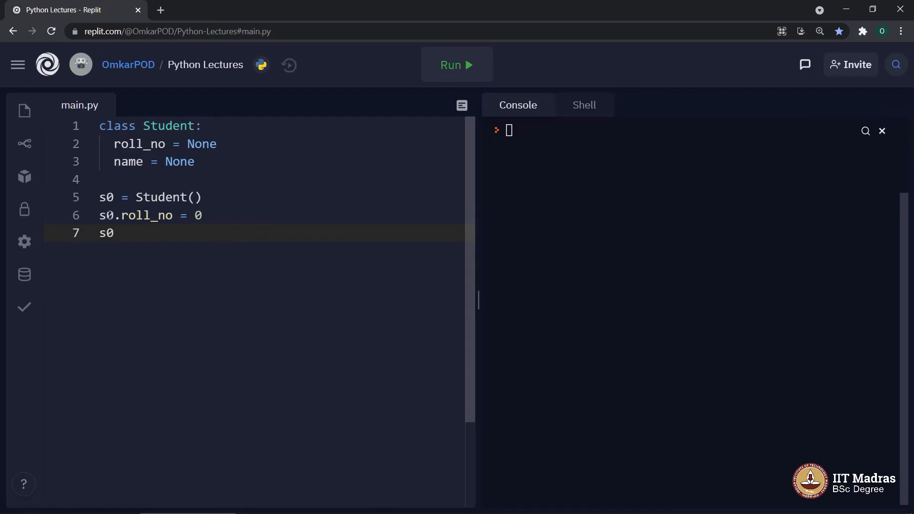
{"action": "type", "text": ".name ="}
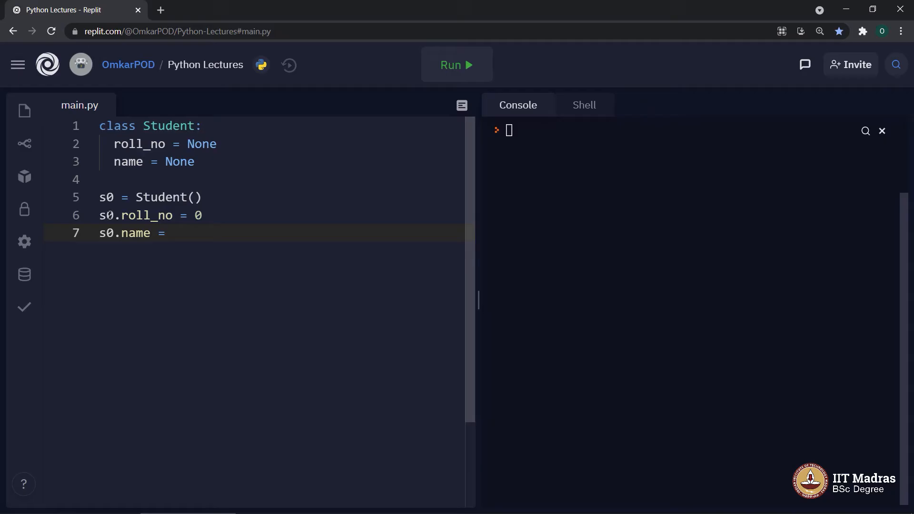
{"action": "type", "text": "'"}
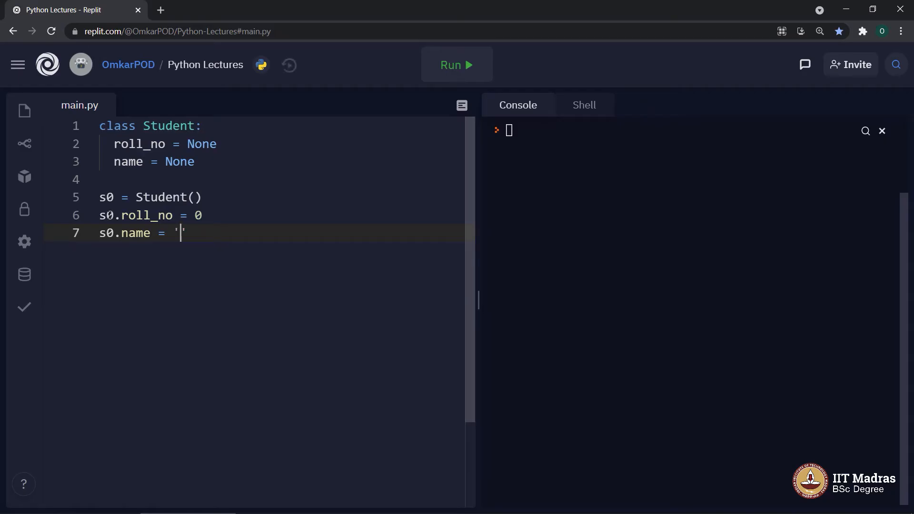
{"action": "type", "text": "Bhu"}
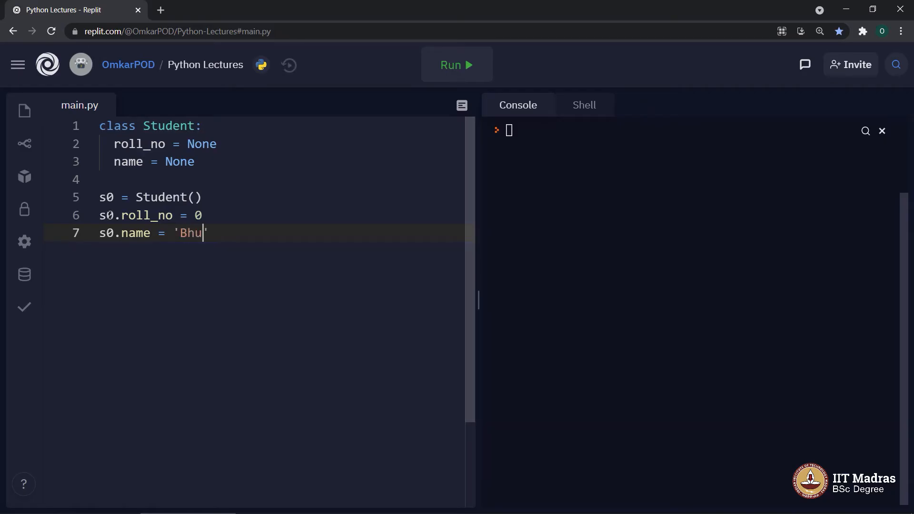
{"action": "type", "text": "vanesh'"}
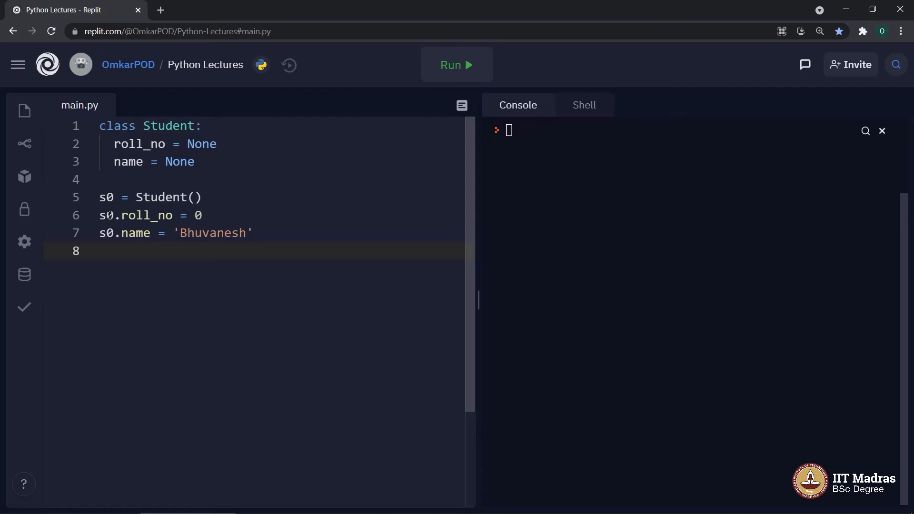
{"action": "type", "text": "print("}
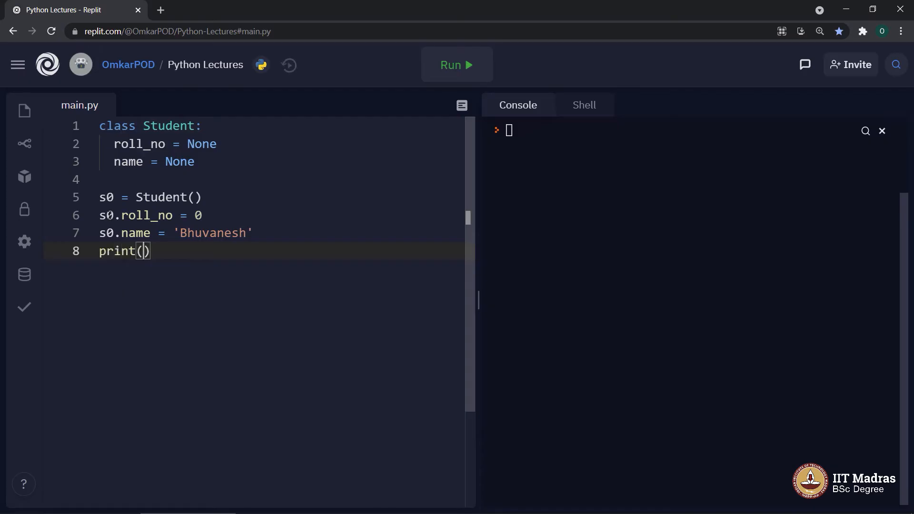
Fill the print call with the arguments s0.roll_no, s0.name.
{"action": "type", "text": "s"}
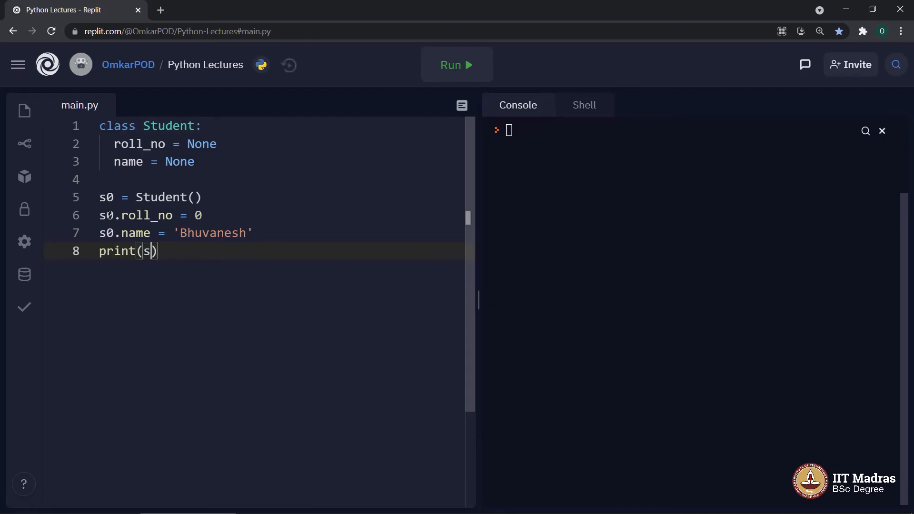
{"action": "type", "text": "0."}
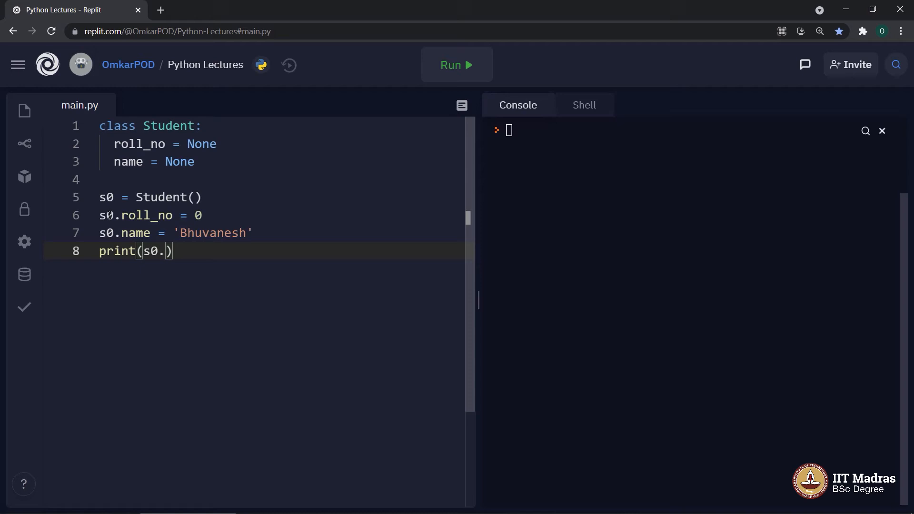
{"action": "type", "text": "roll"}
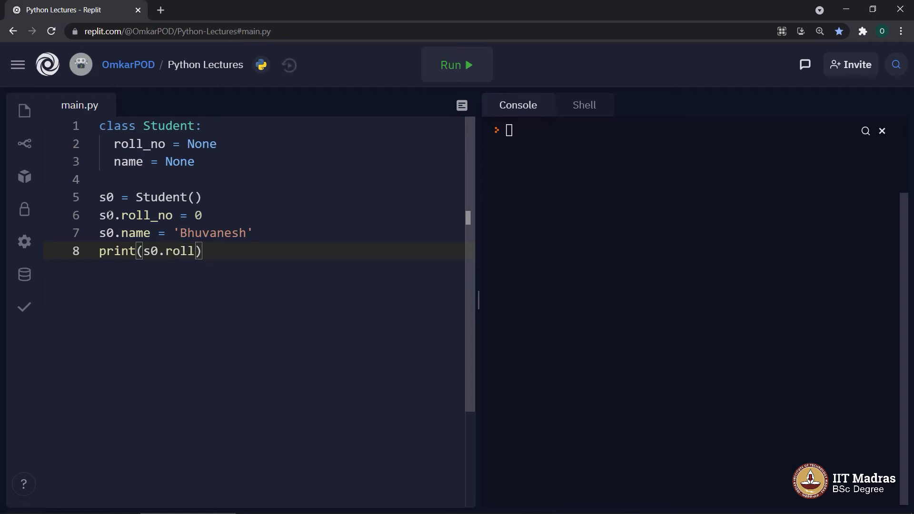
{"action": "type", "text": "_no"}
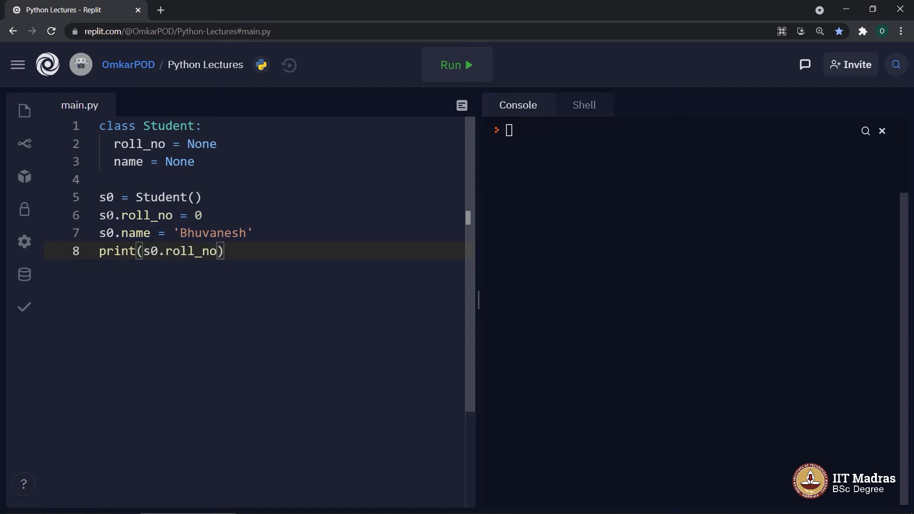
{"action": "type", "text": ","}
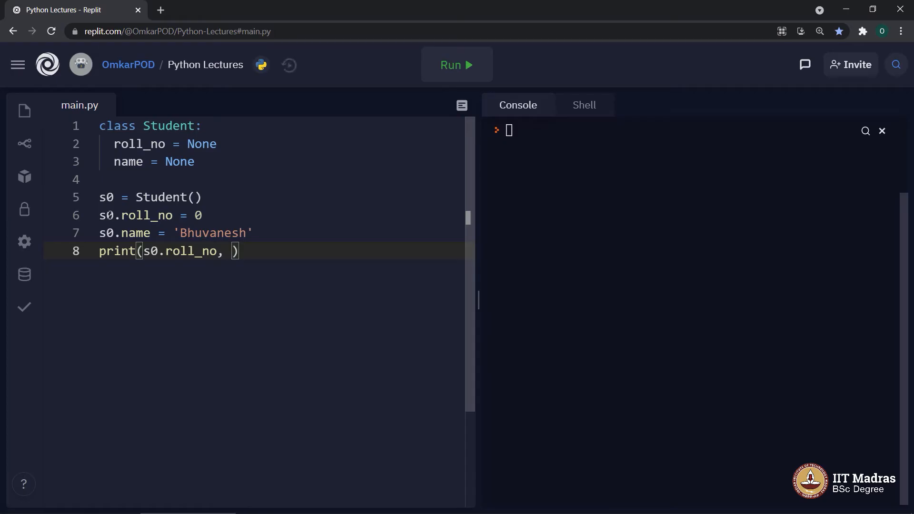
{"action": "type", "text": "s0"}
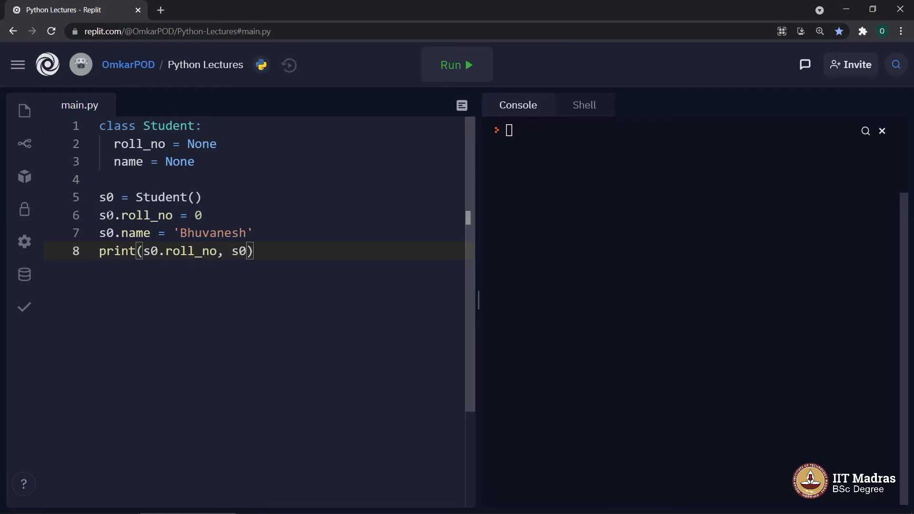
{"action": "type", "text": ".name"}
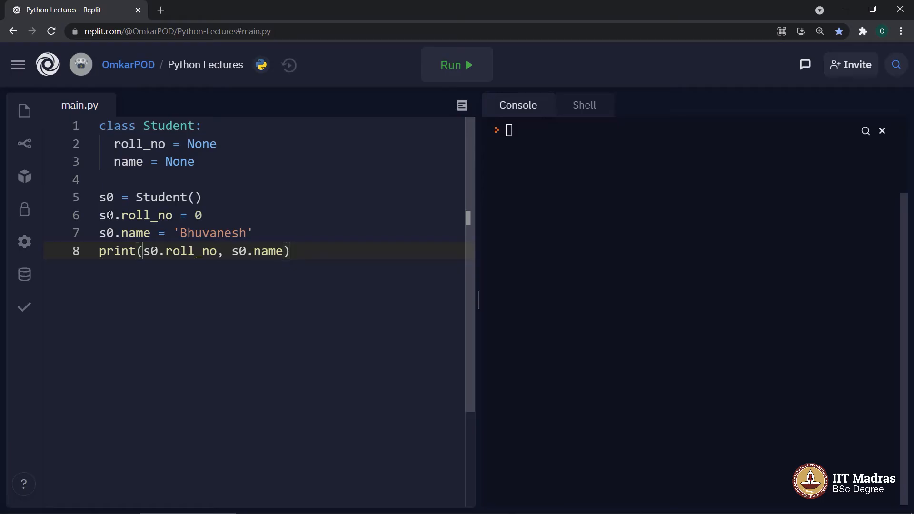
Run the program to print '0 Bhuvanesh', highlighting s0 and 0 in the code.
{"action": "left_click", "coordinate": [457, 64]}
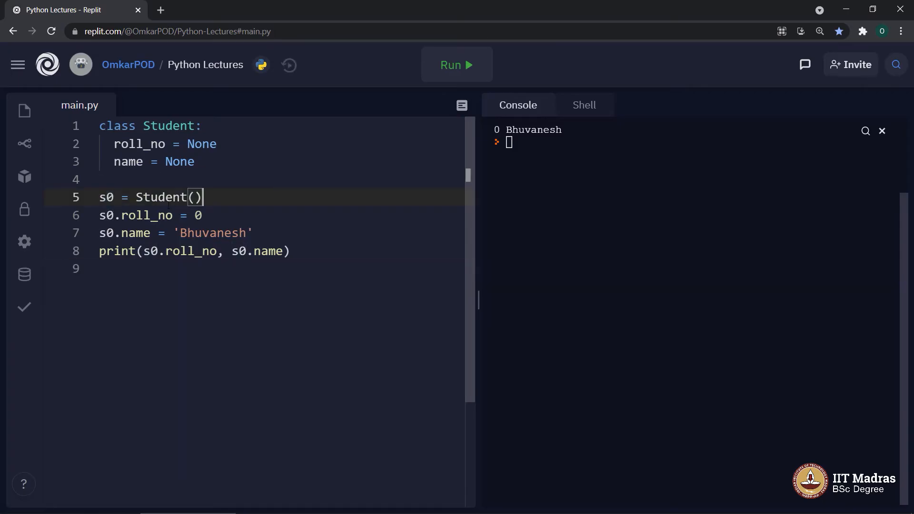
{"action": "double_click", "coordinate": [164, 197]}
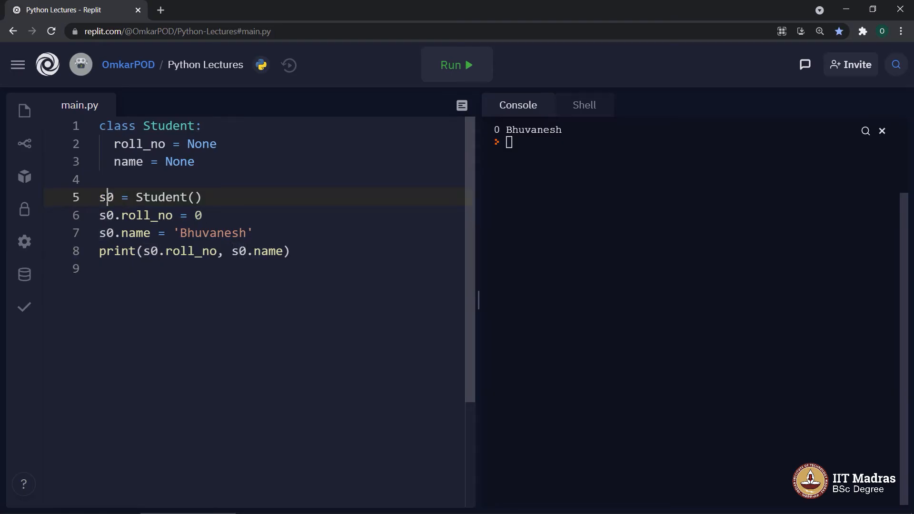
{"action": "left_click", "coordinate": [145, 215]}
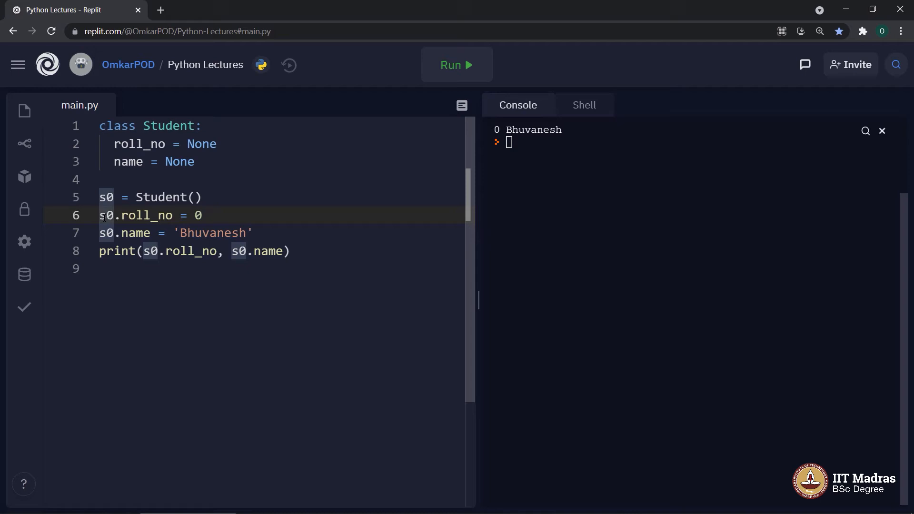
{"action": "left_click", "coordinate": [116, 271]}
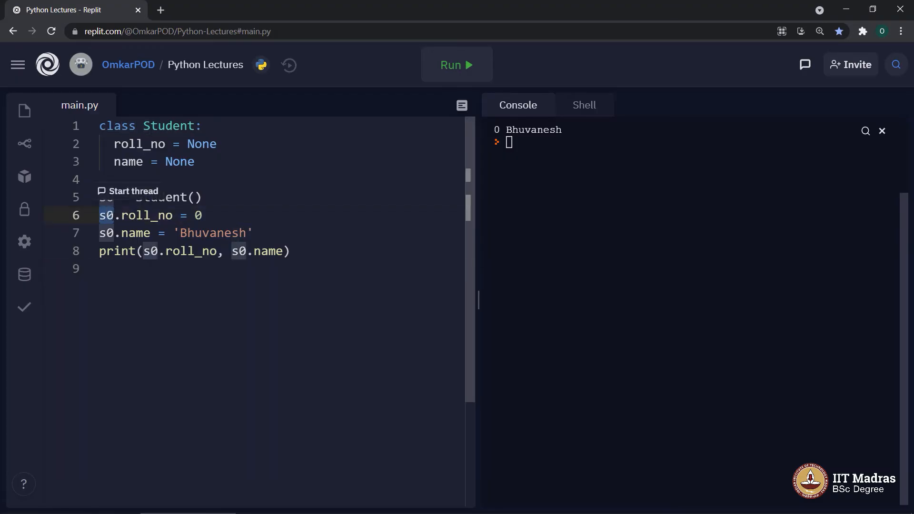
{"action": "left_click", "coordinate": [114, 268]}
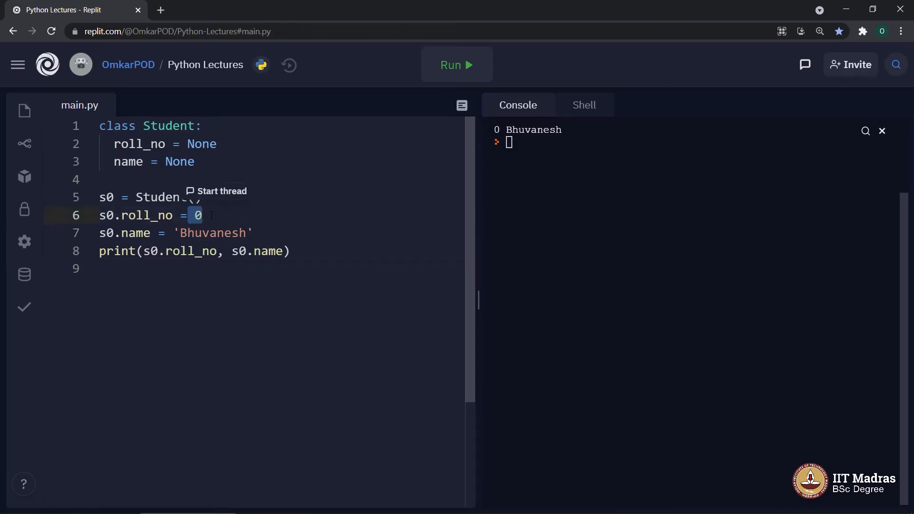
{"action": "double_click", "coordinate": [211, 233]}
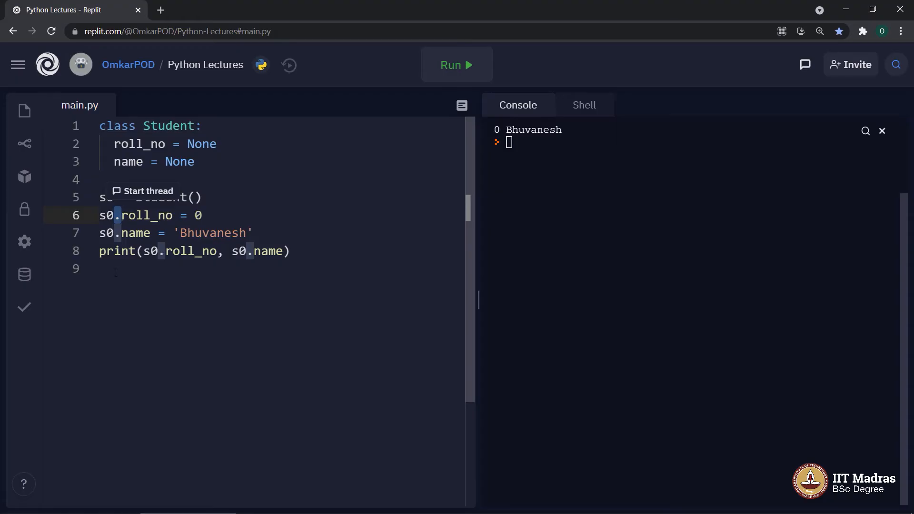
{"action": "left_click", "coordinate": [117, 268]}
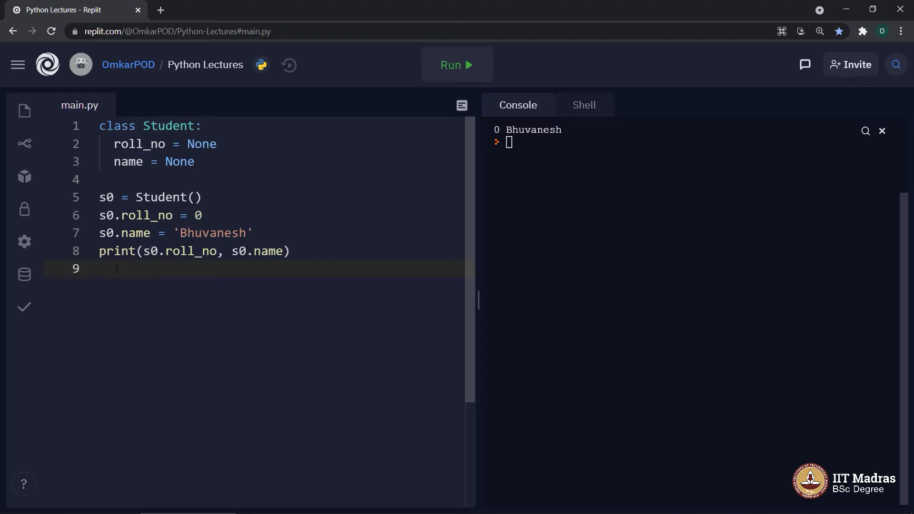
Create a second object with s1 = Student().
{"action": "type", "text": "s1 ="}
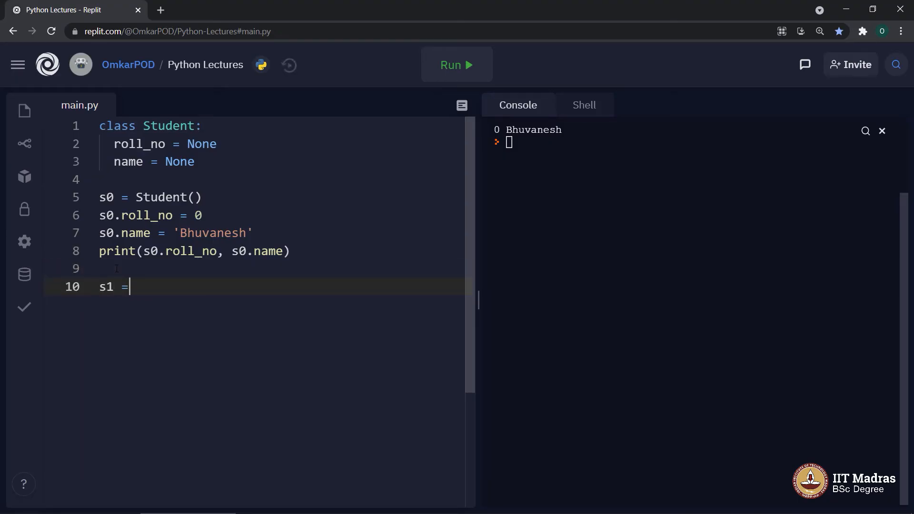
{"action": "type", "text": "S"}
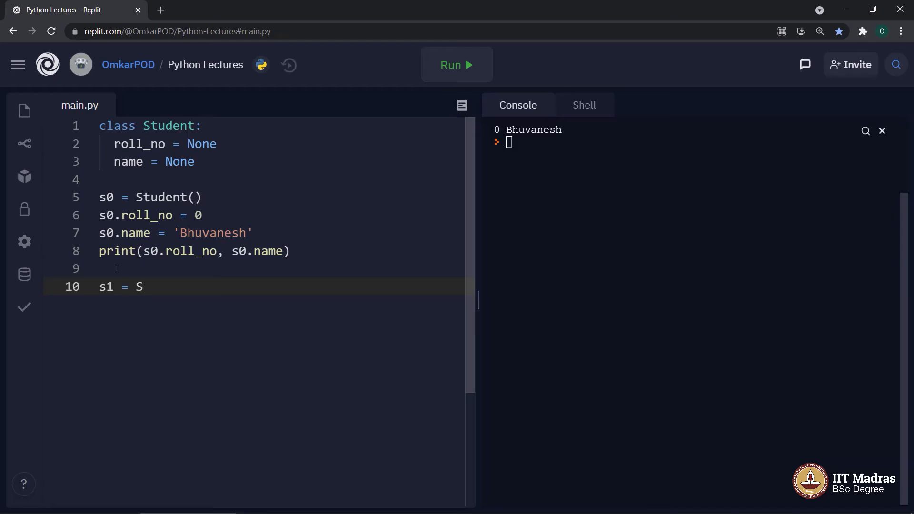
{"action": "type", "text": "tudent()"}
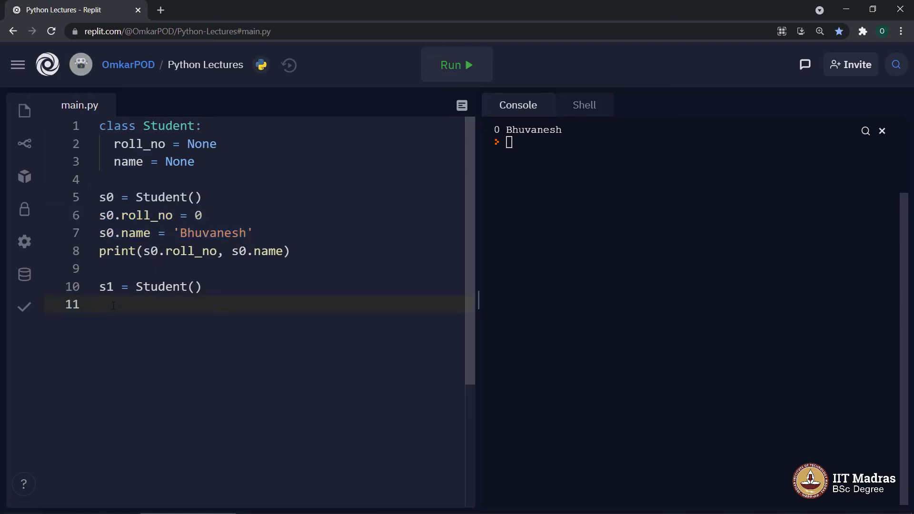
Add print(s1.roll_no, s1.name) and run the script.
{"action": "type", "text": "p"}
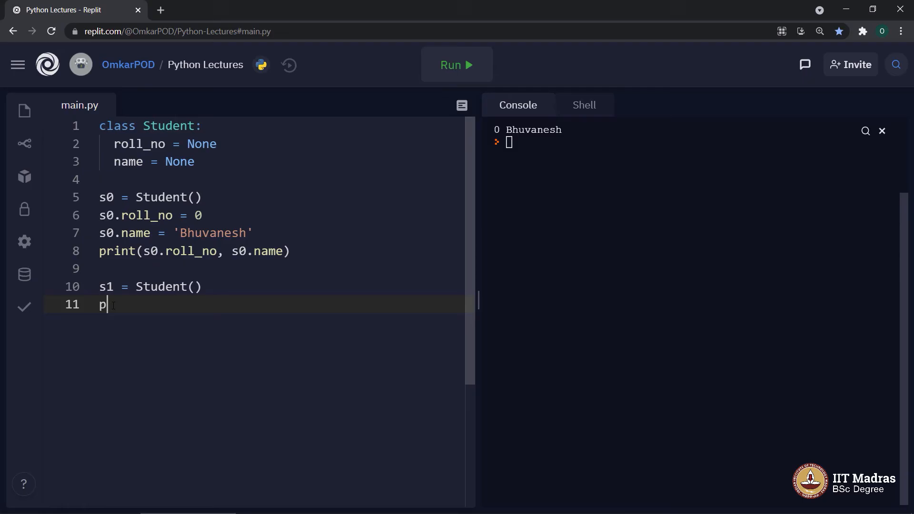
{"action": "type", "text": "rint()"}
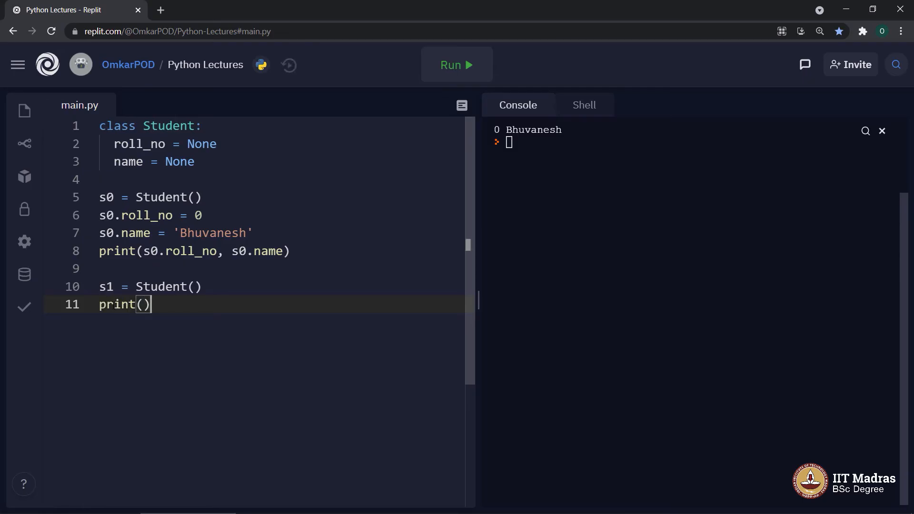
{"action": "type", "text": "s"}
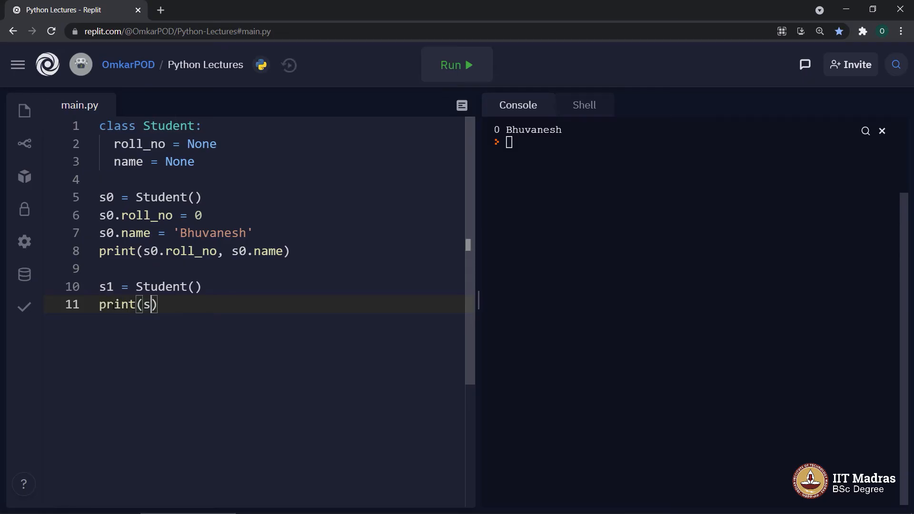
{"action": "type", "text": "1.ro"}
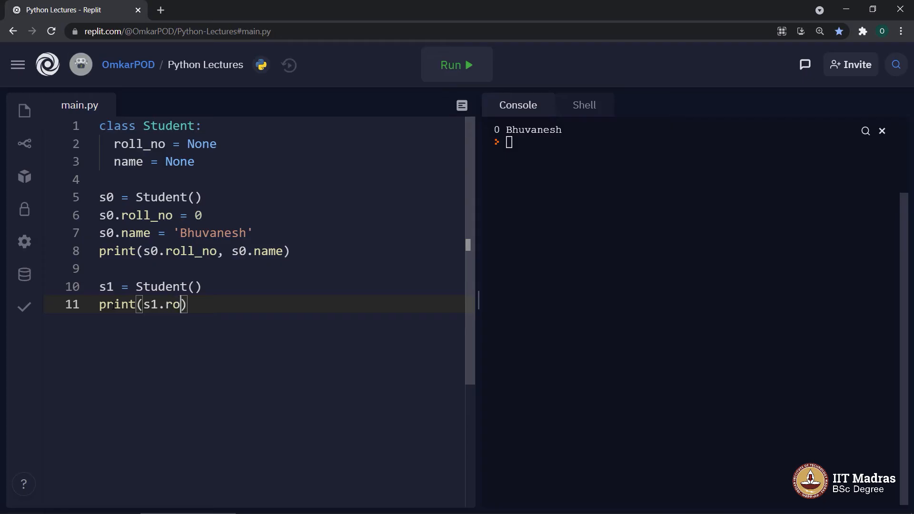
{"action": "type", "text": "ll_no"}
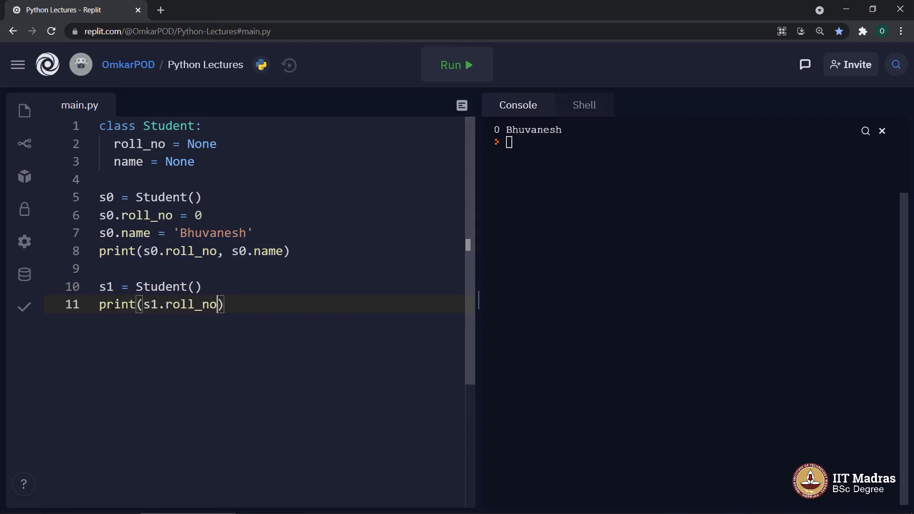
{"action": "type", "text": ", s1"}
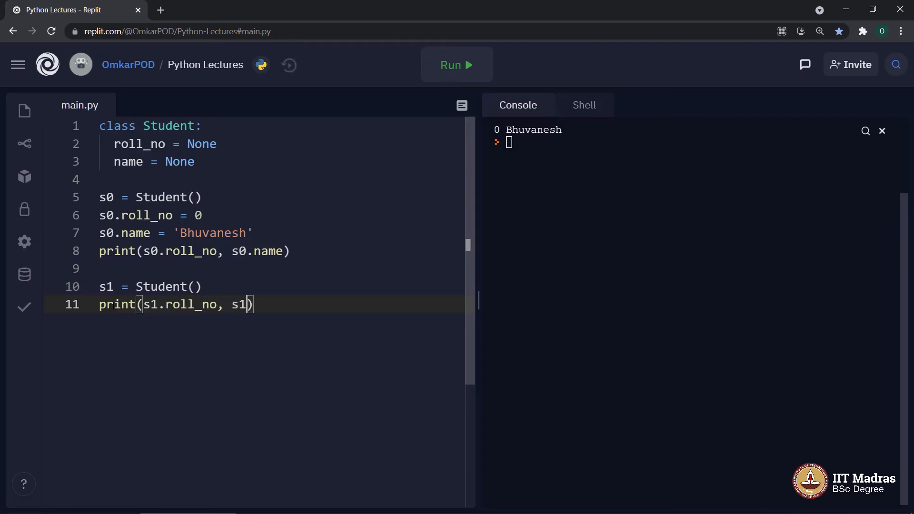
{"action": "type", "text": ".name"}
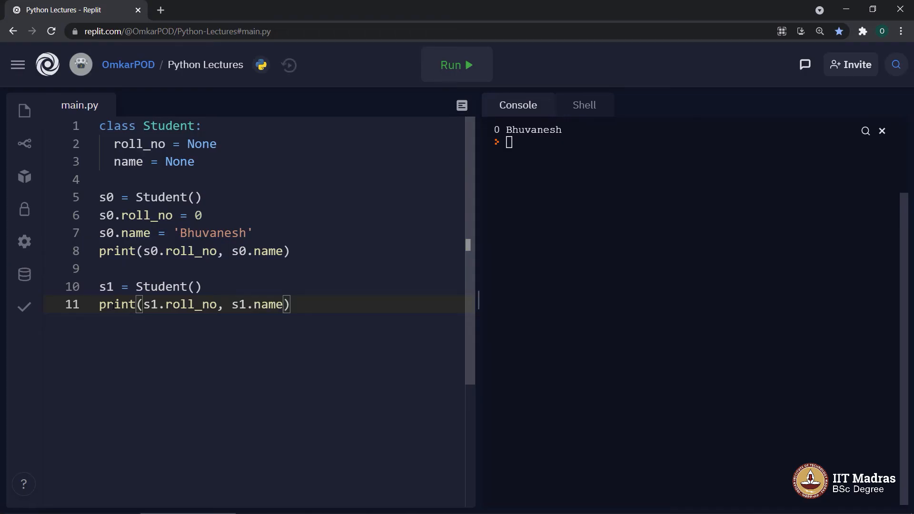
{"action": "left_click", "coordinate": [456, 65]}
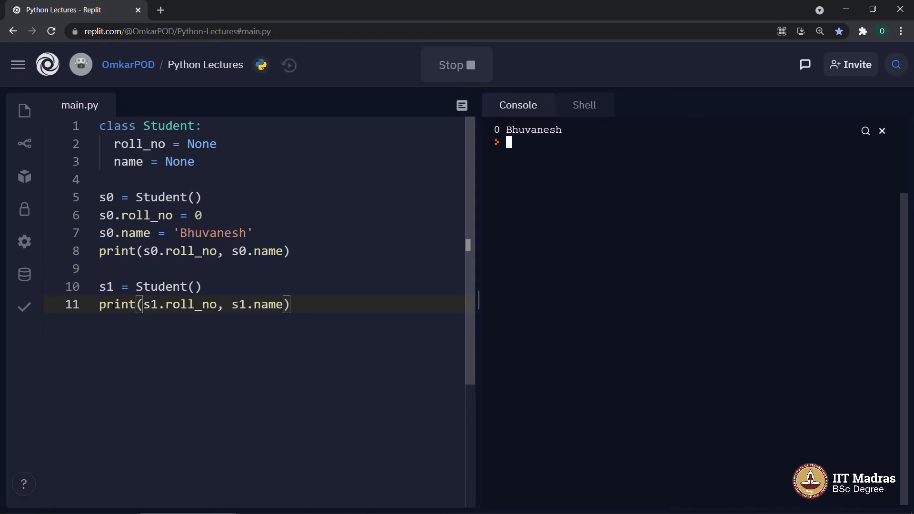
Rerun to show 'None None' for s1, then highlight the roll_no and name attributes.
{"action": "left_click", "coordinate": [882, 130]}
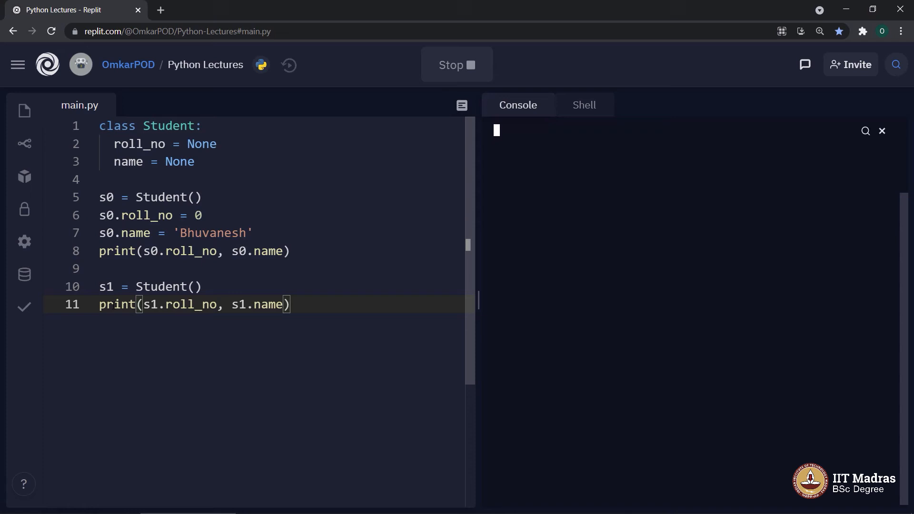
{"action": "left_click", "coordinate": [457, 64]}
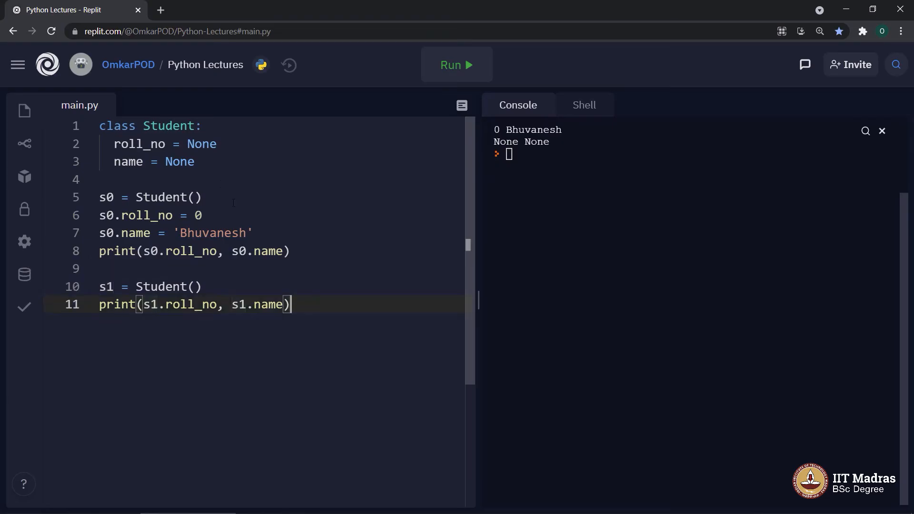
{"action": "left_click_drag", "start_coordinate": [117, 144], "coordinate": [195, 161]}
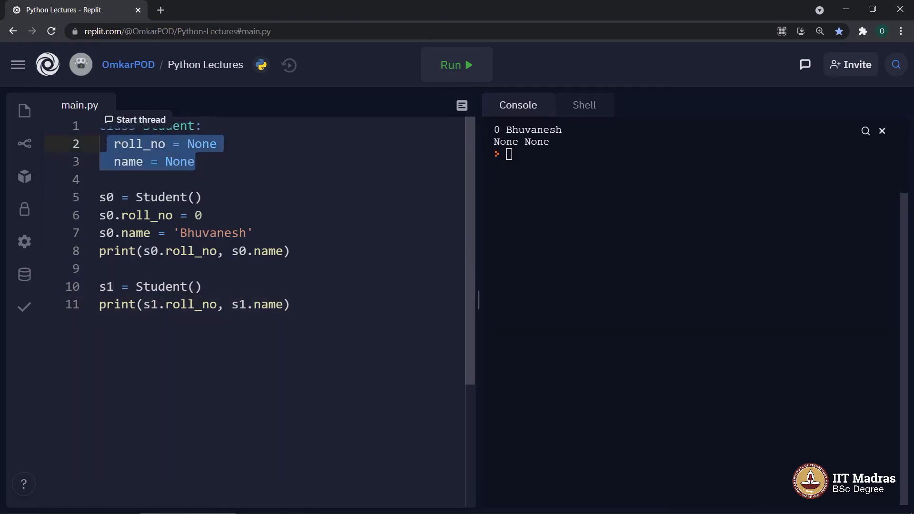
Re-highlight the roll_no = None attribute, then move to the end of the code.
{"action": "left_click", "coordinate": [169, 126]}
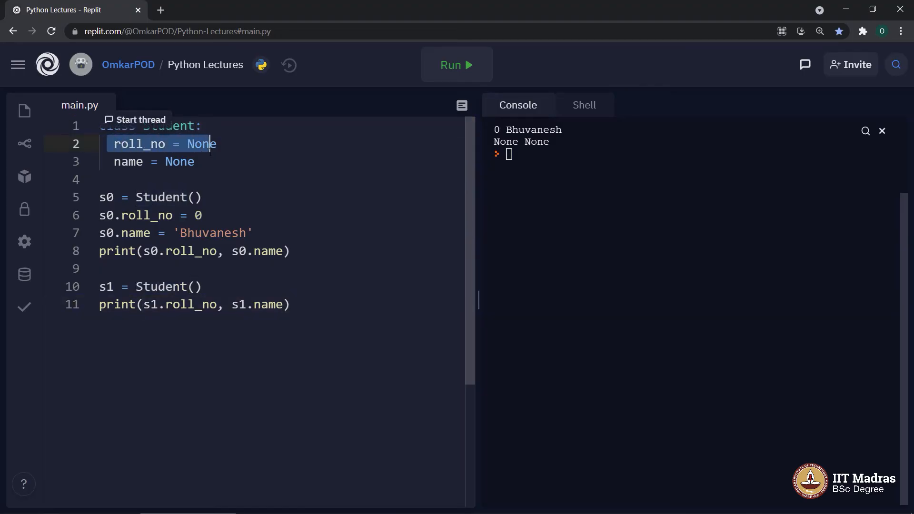
{"action": "left_click_drag", "start_coordinate": [216, 144], "coordinate": [197, 162]}
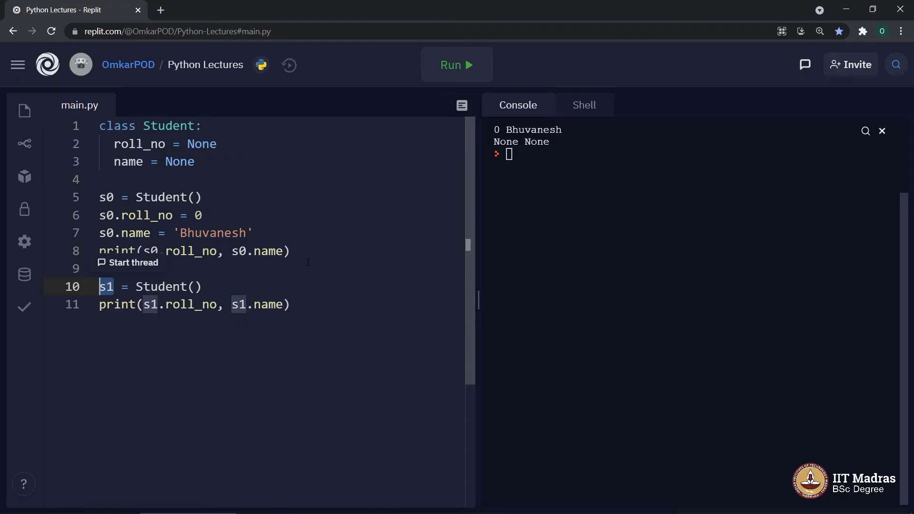
{"action": "mouse_move", "coordinate": [199, 174]}
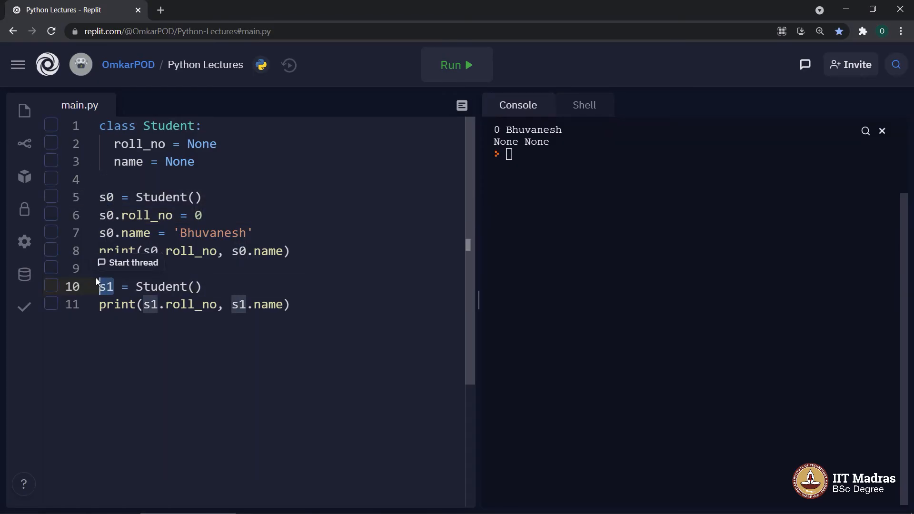
{"action": "left_click", "coordinate": [290, 304]}
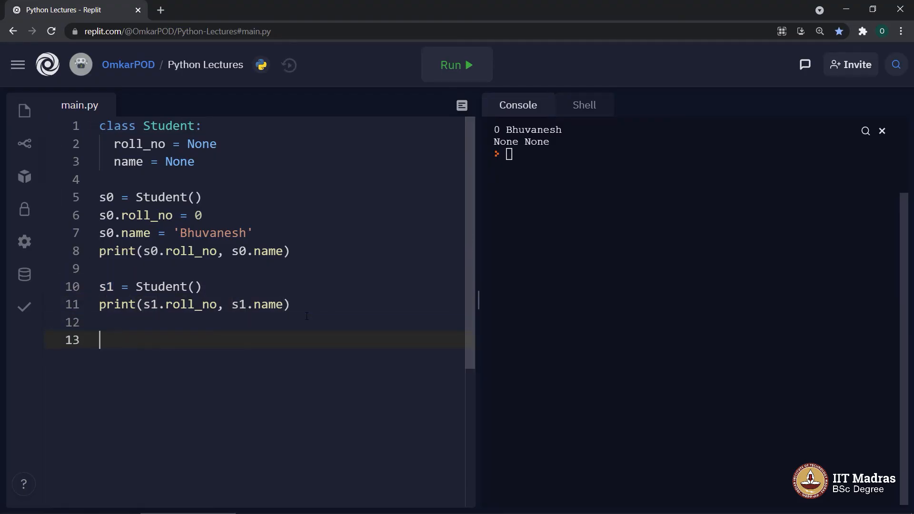
Create s2 = Student() and set s2.roll_no = 2.
{"action": "type", "text": "s2"}
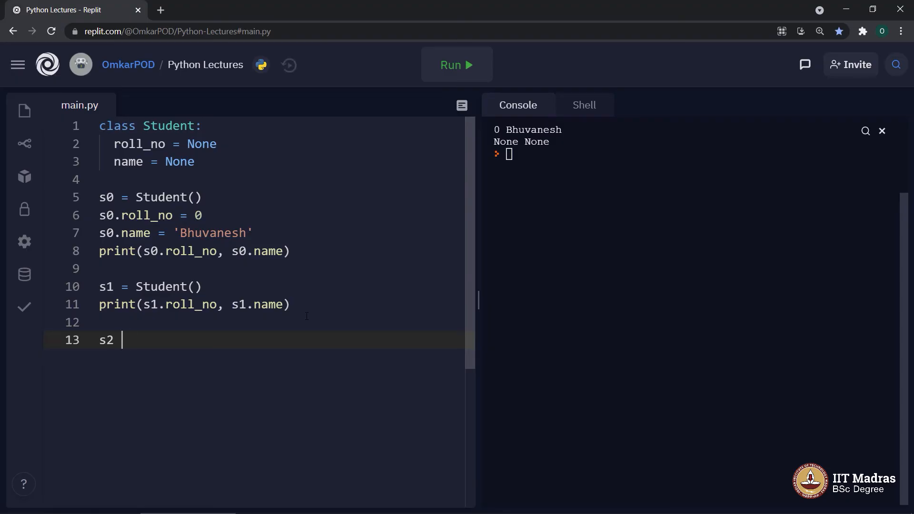
{"action": "type", "text": "= S"}
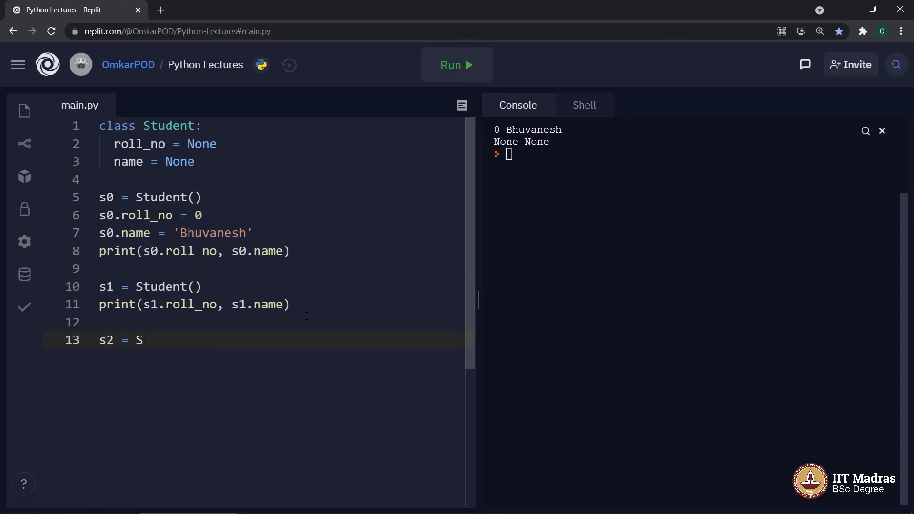
{"action": "type", "text": "tudent"}
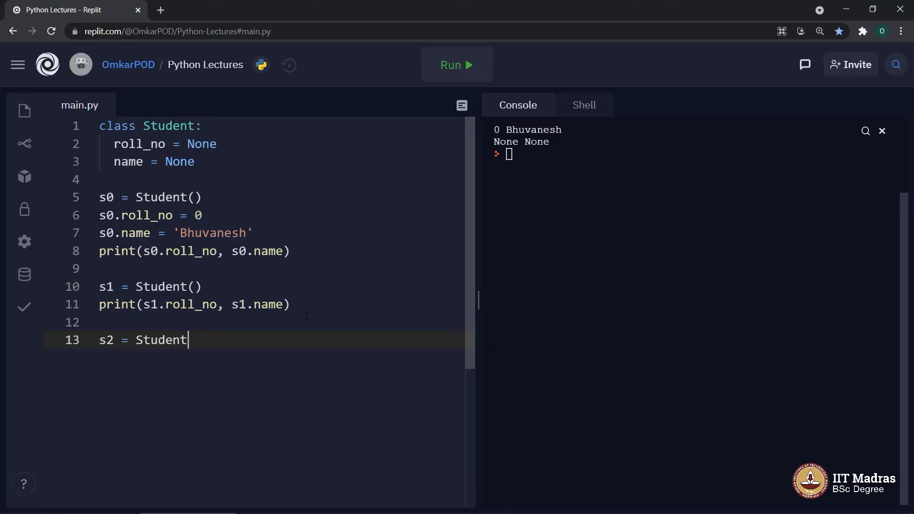
{"action": "type", "text": "()"}
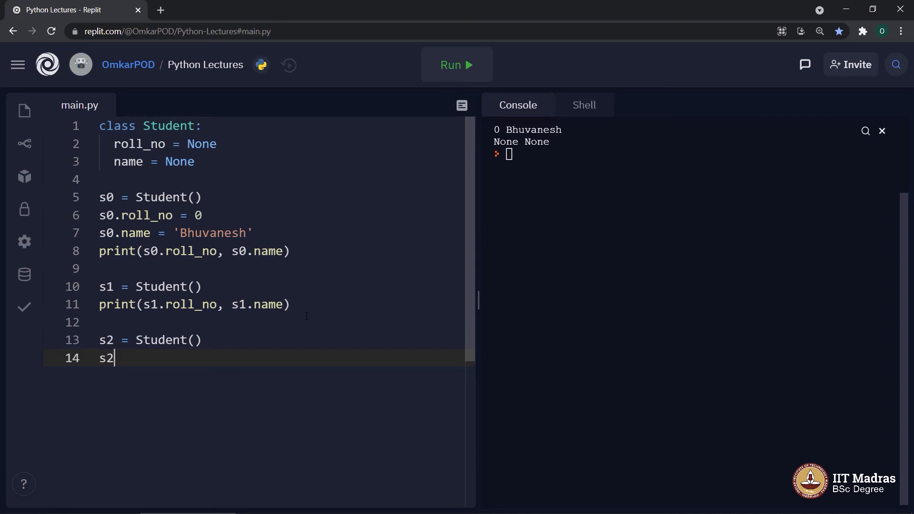
{"action": "type", "text": ".roll"}
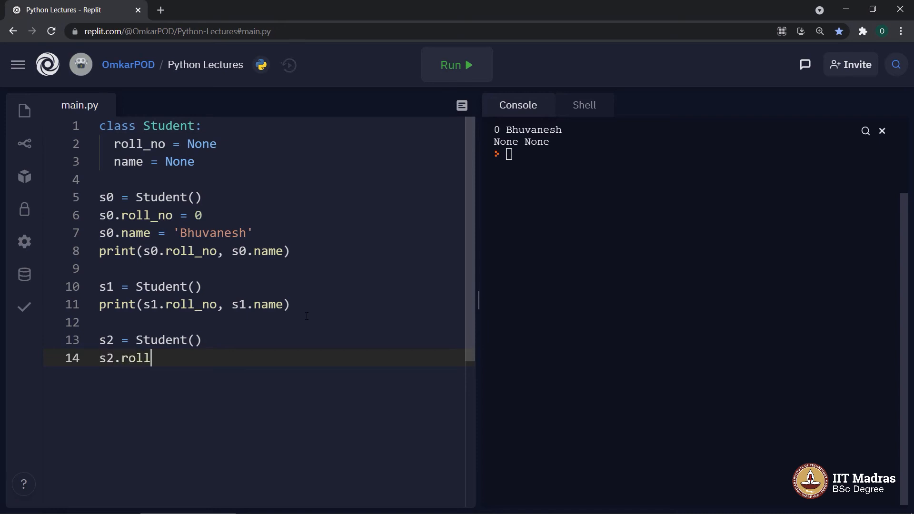
{"action": "type", "text": "_no ="}
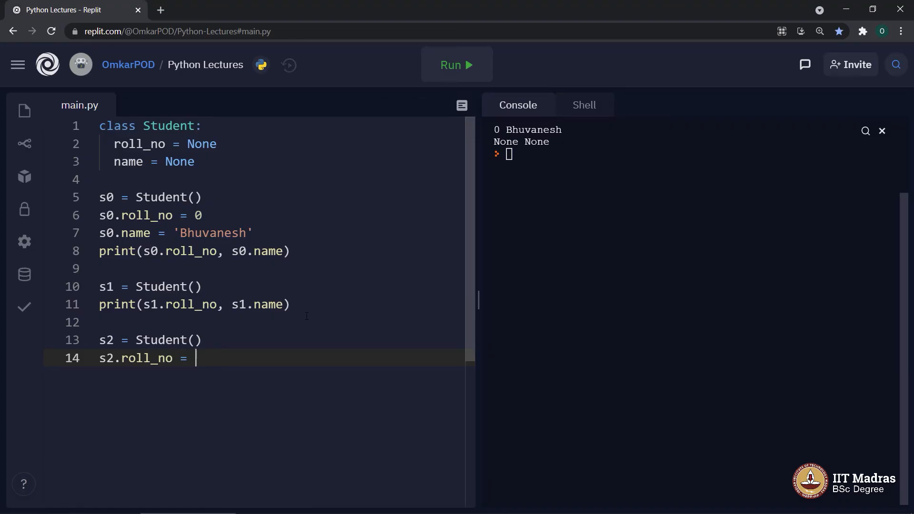
{"action": "type", "text": "2"}
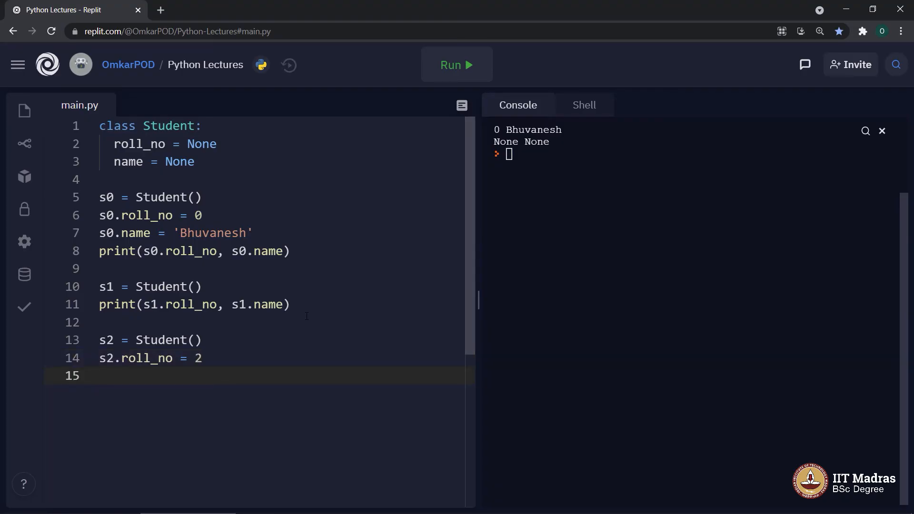
Set s2.name = 'Harish' and write print(s2.roll_no, s2.name).
{"action": "type", "text": "s2.nam"}
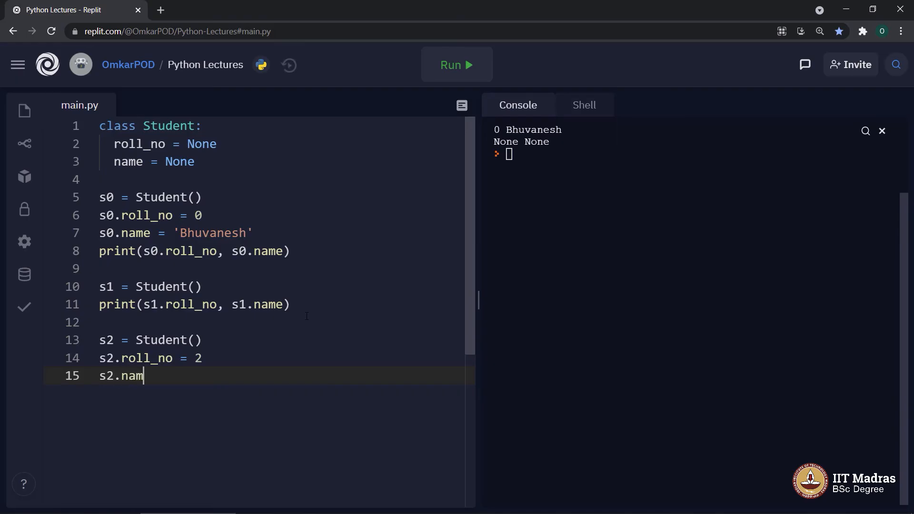
{"action": "type", "text": "e = '"}
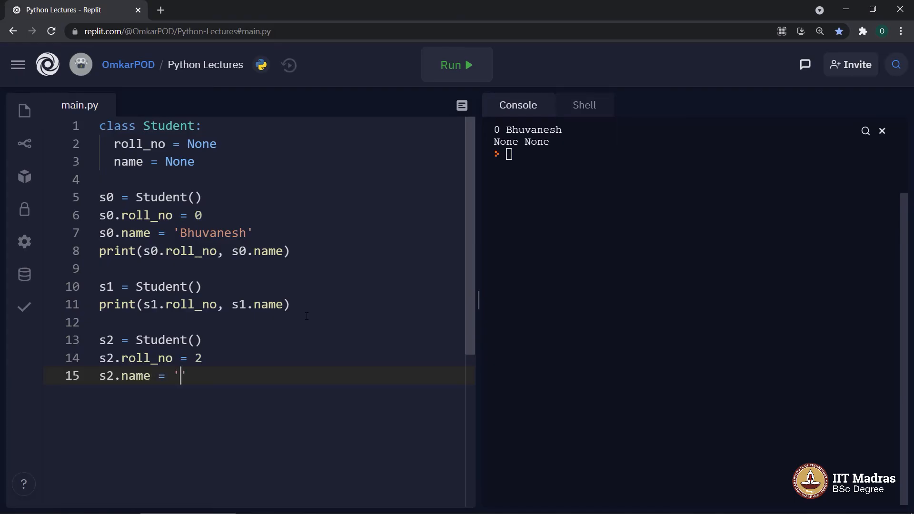
{"action": "type", "text": "Harish"}
{"action": "type", "text": "print(s"}
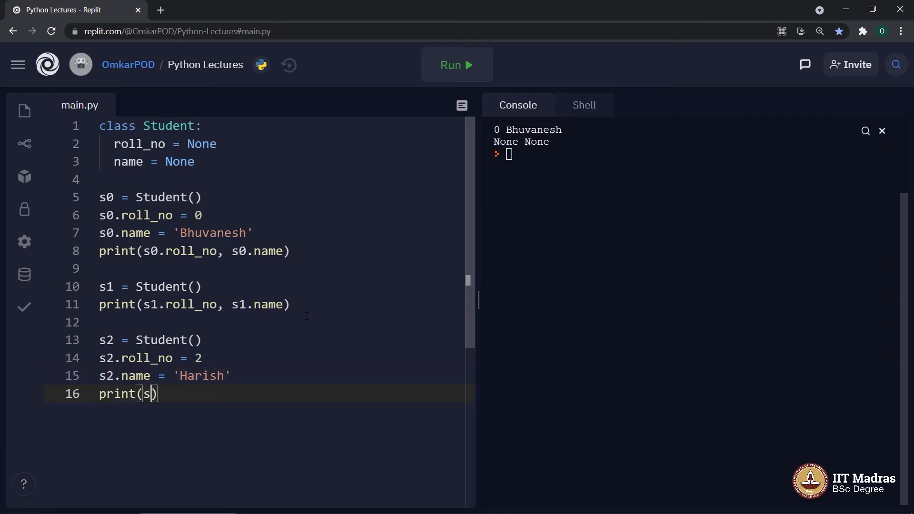
{"action": "type", "text": "2.roll"}
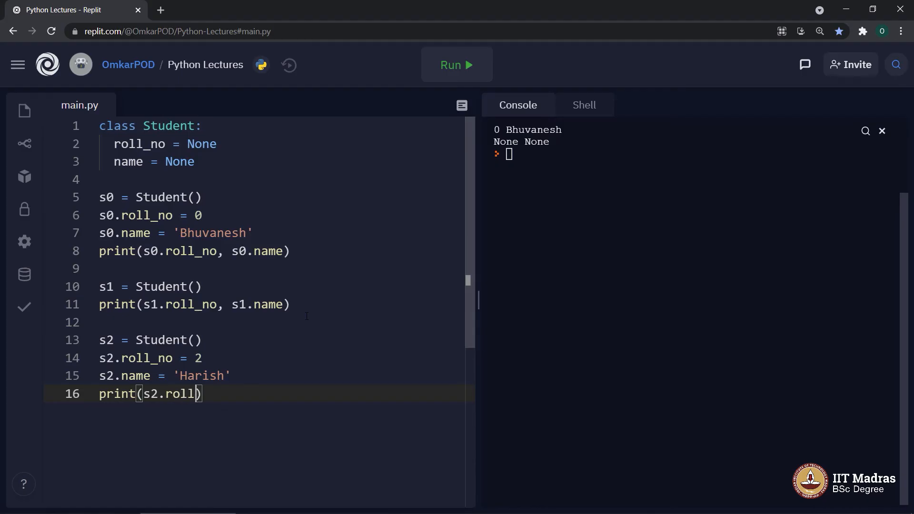
{"action": "type", "text": "_no,"}
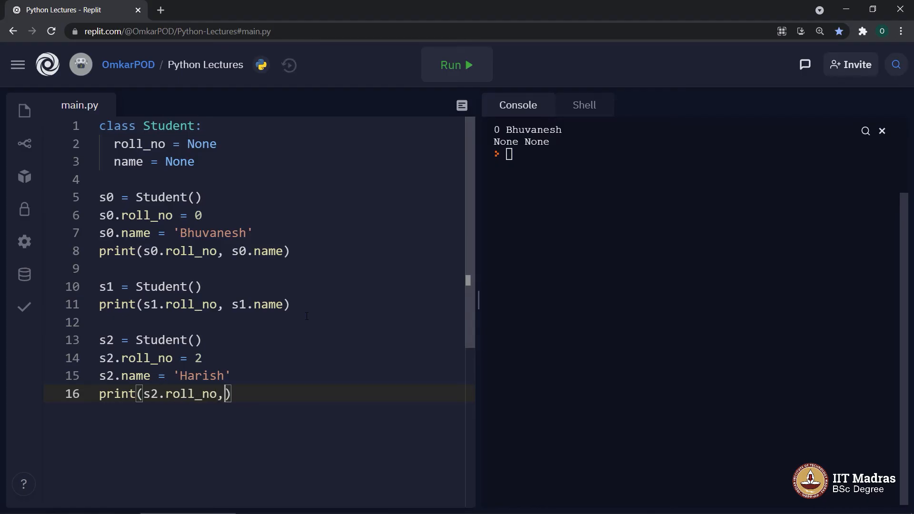
{"action": "type", "text": "s2."}
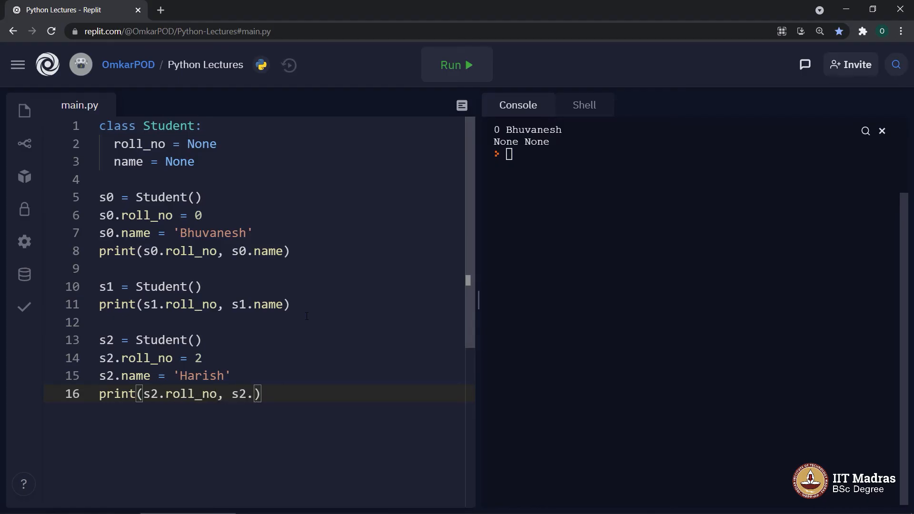
{"action": "type", "text": "name"}
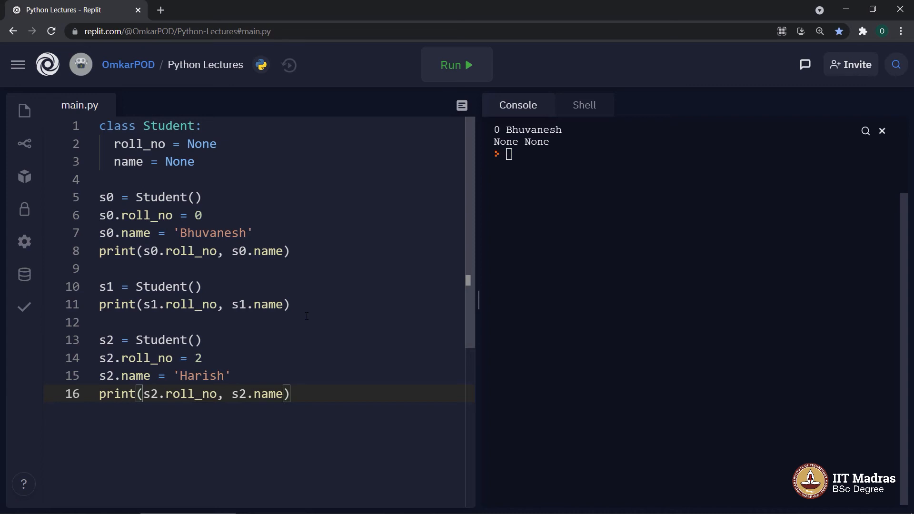
Run main.py to print s2's values, adding '2 Harish' below the earlier output.
{"action": "left_click", "coordinate": [457, 64]}
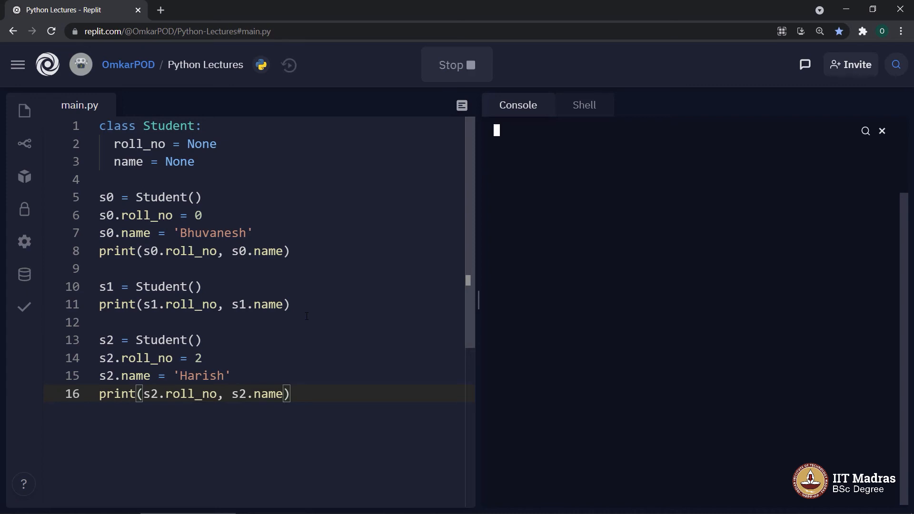
{"action": "left_click", "coordinate": [457, 65]}
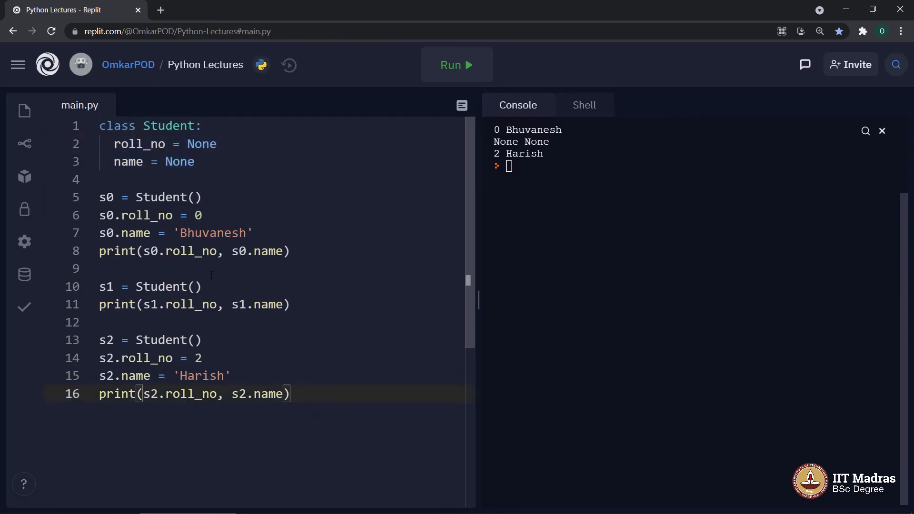
Highlight the roll_no and name attributes and objects s2 and s1, then add blank lines after line 16.
{"action": "left_click_drag", "start_coordinate": [99, 143], "coordinate": [195, 161]}
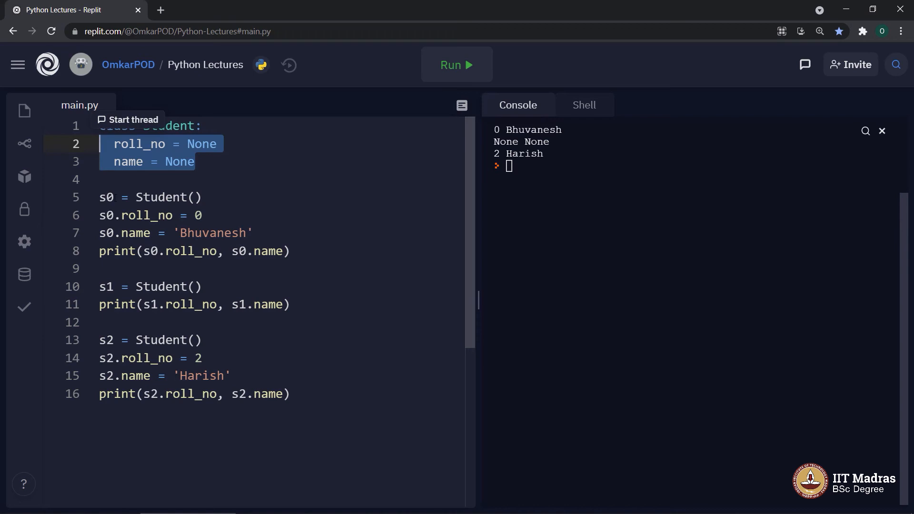
{"action": "left_click", "coordinate": [145, 197]}
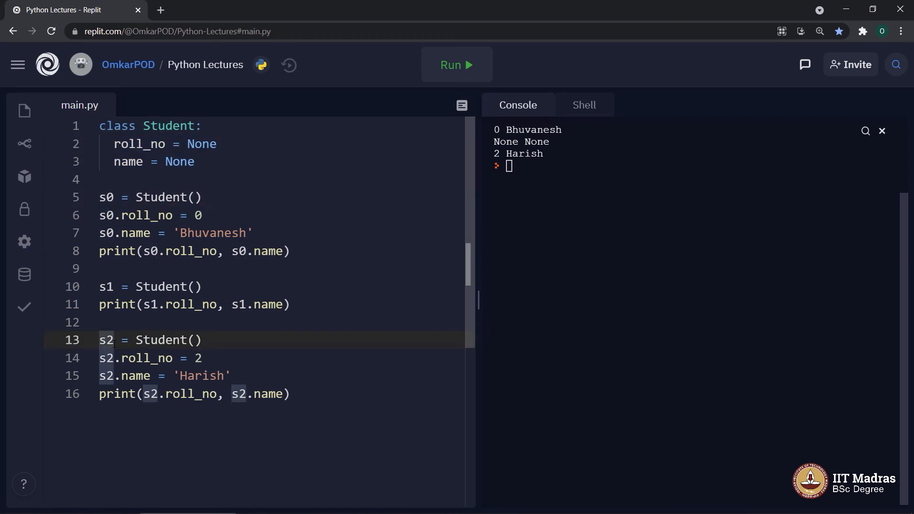
{"action": "left_click", "coordinate": [115, 286]}
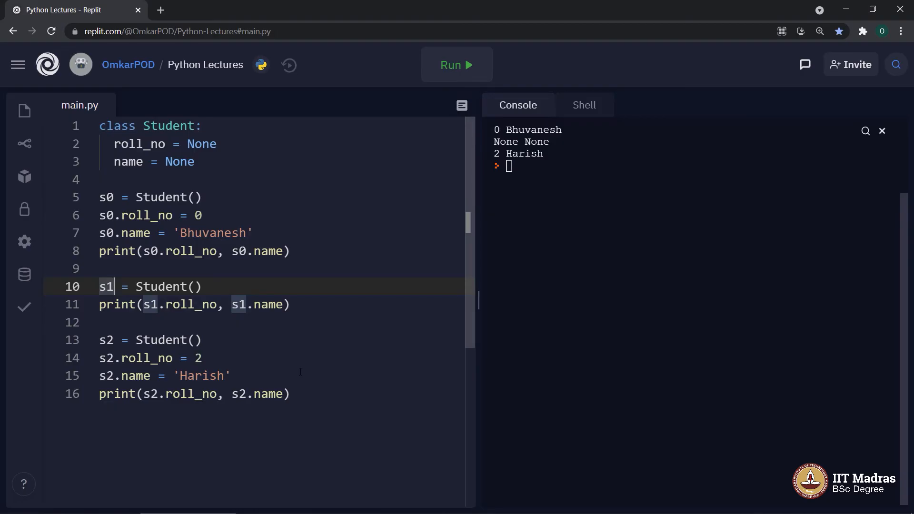
{"action": "left_click", "coordinate": [290, 393]}
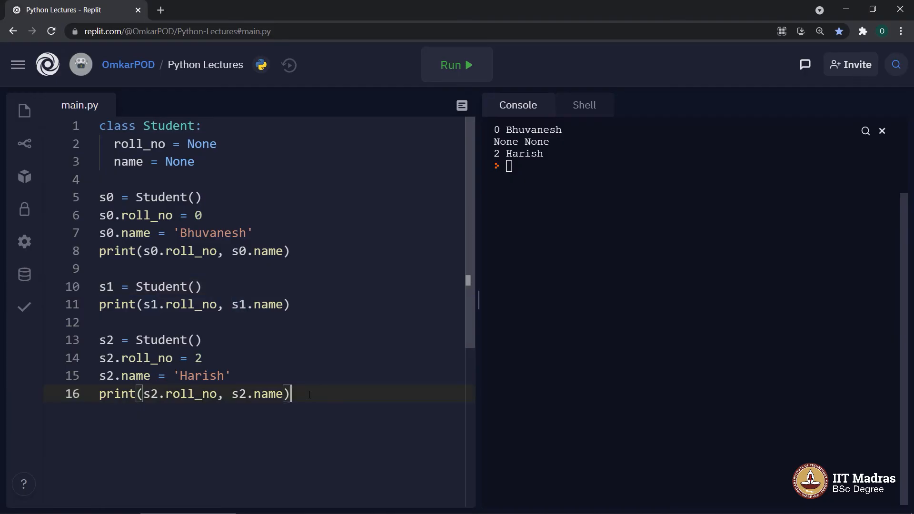
{"action": "key", "text": "Enter"}
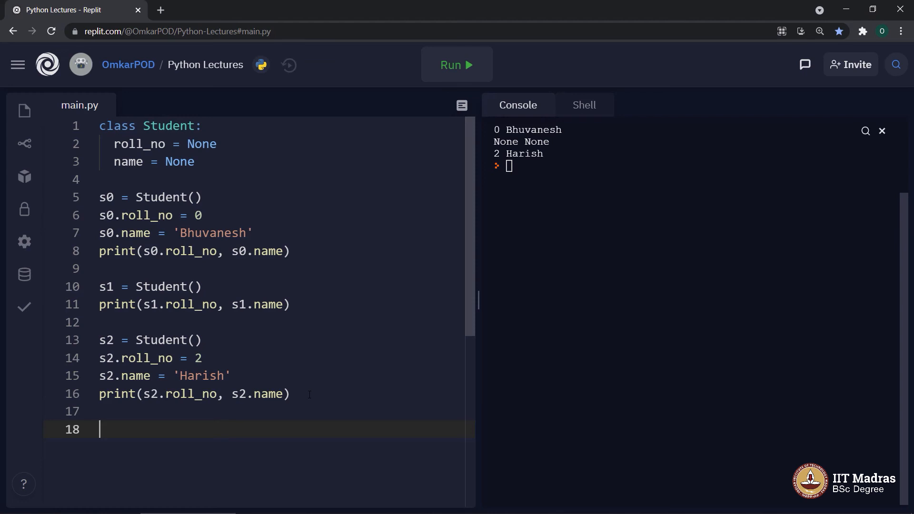
Create s50 = Student() and set s50.name = 'Asmita'.
{"action": "type", "text": "s50"}
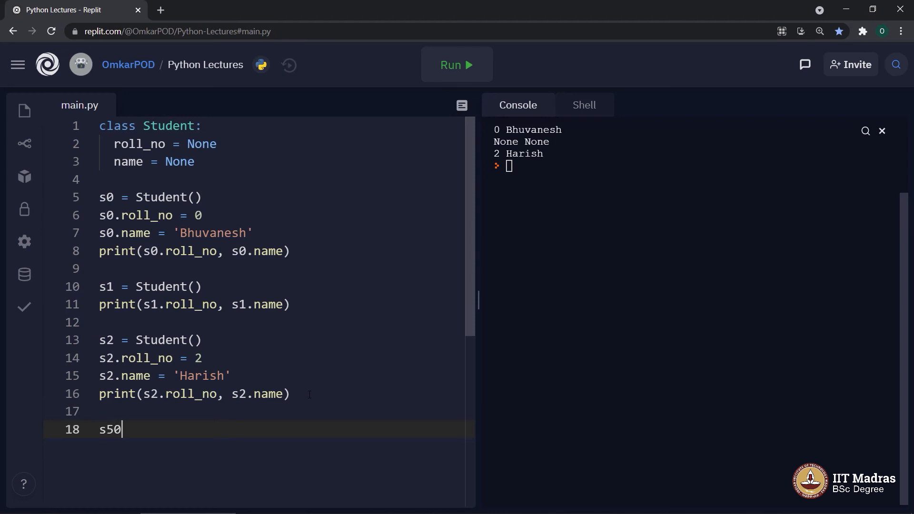
{"action": "type", "text": "= S"}
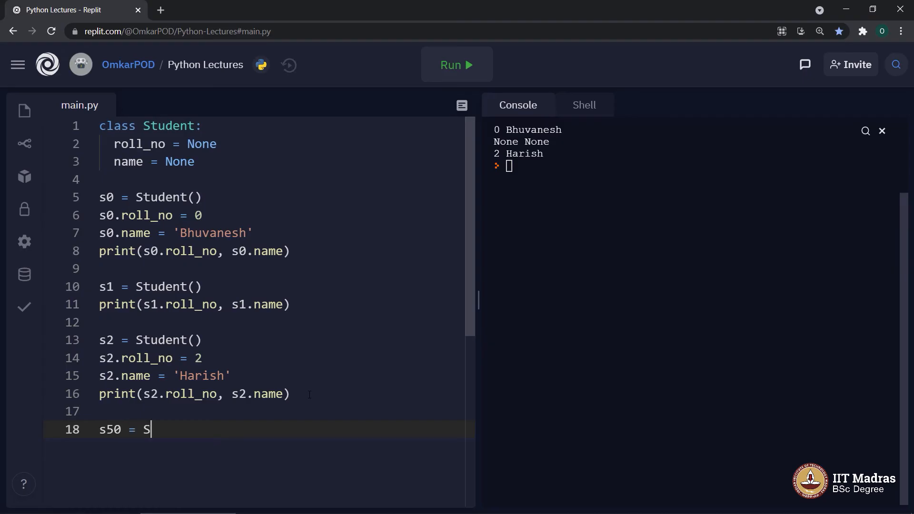
{"action": "type", "text": "tudent()"}
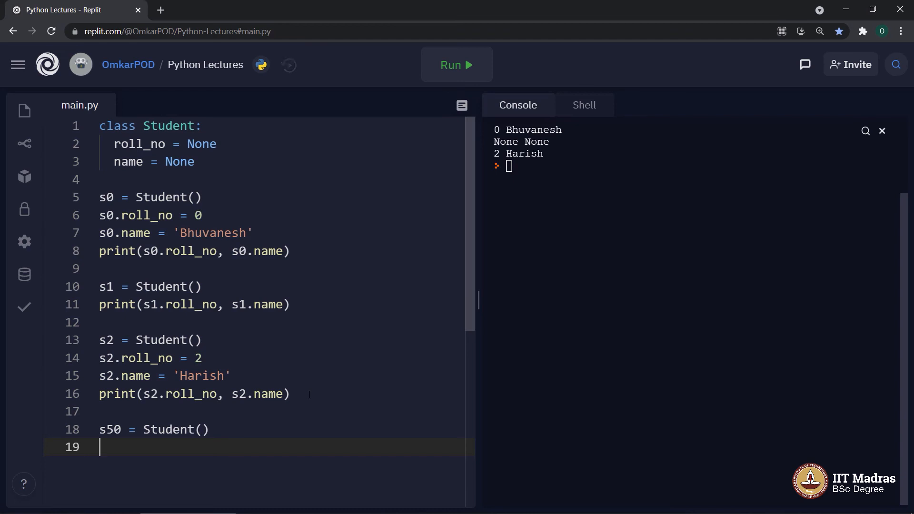
{"action": "type", "text": "s"}
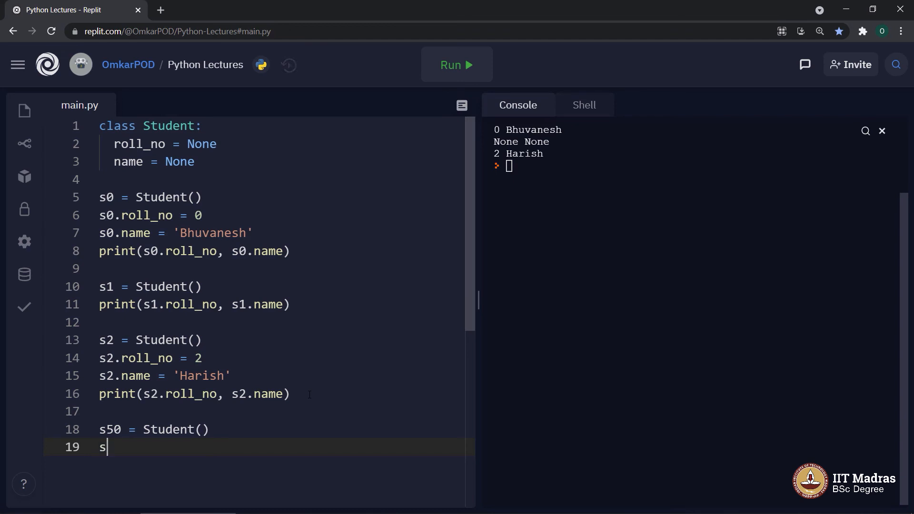
{"action": "type", "text": "50."}
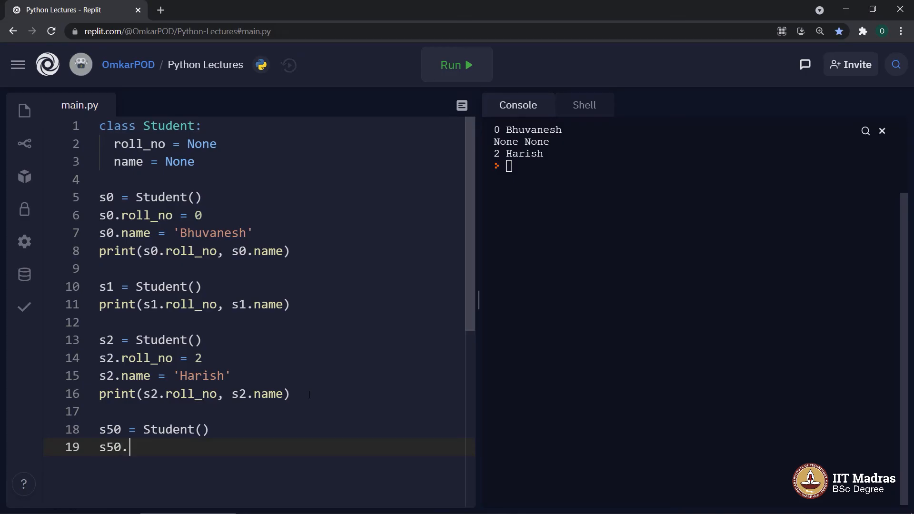
{"action": "type", "text": "name ="}
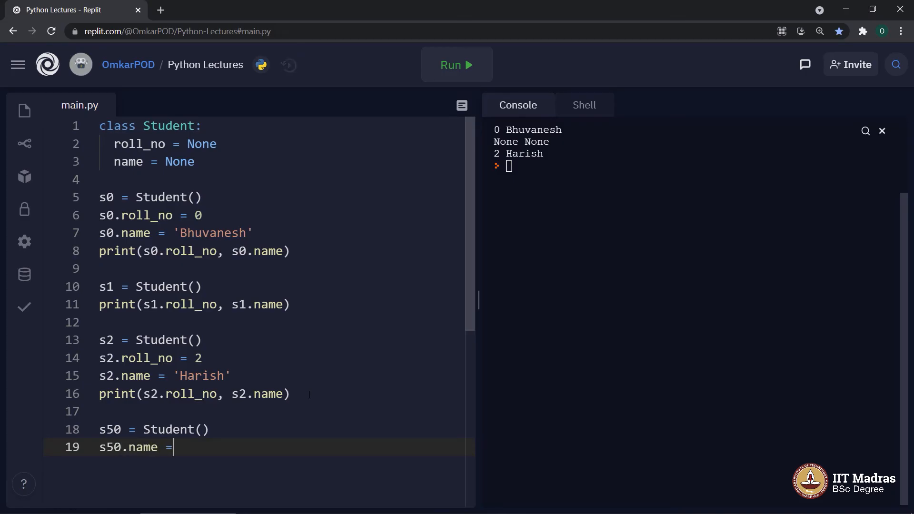
{"action": "type", "text": "'A'"}
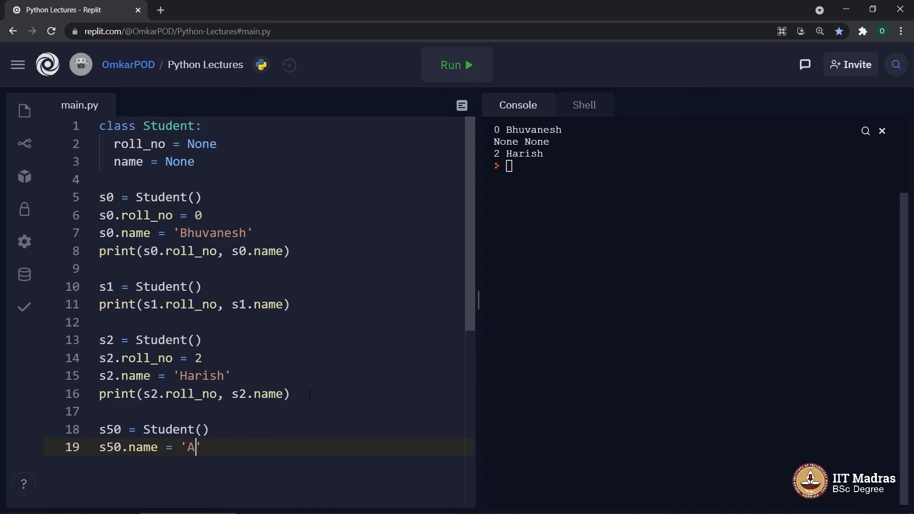
{"action": "type", "text": "smita"}
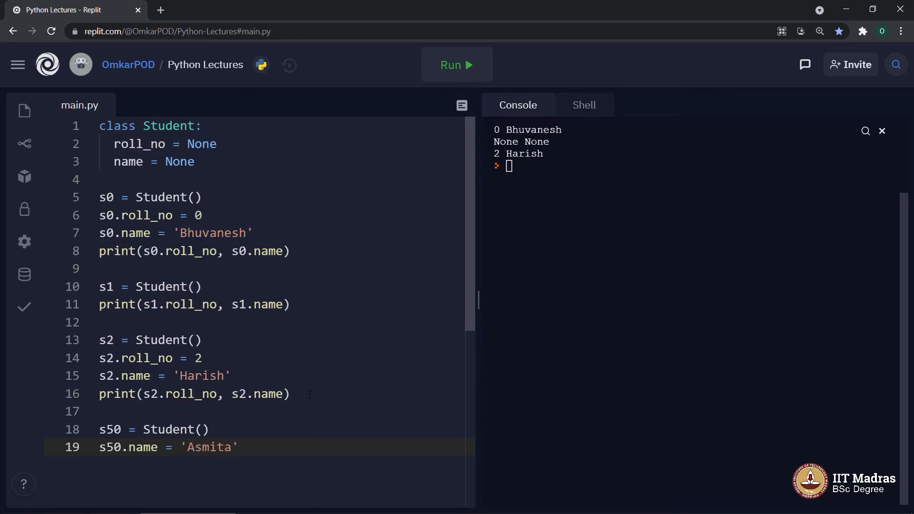
Add a line print(s50.roll_no, s50.name).
{"action": "type", "text": "pr"}
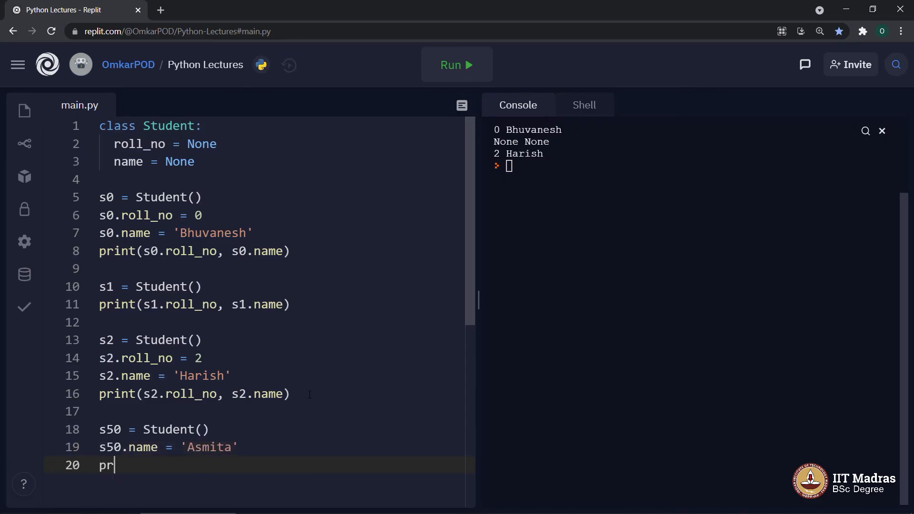
{"action": "type", "text": "int("}
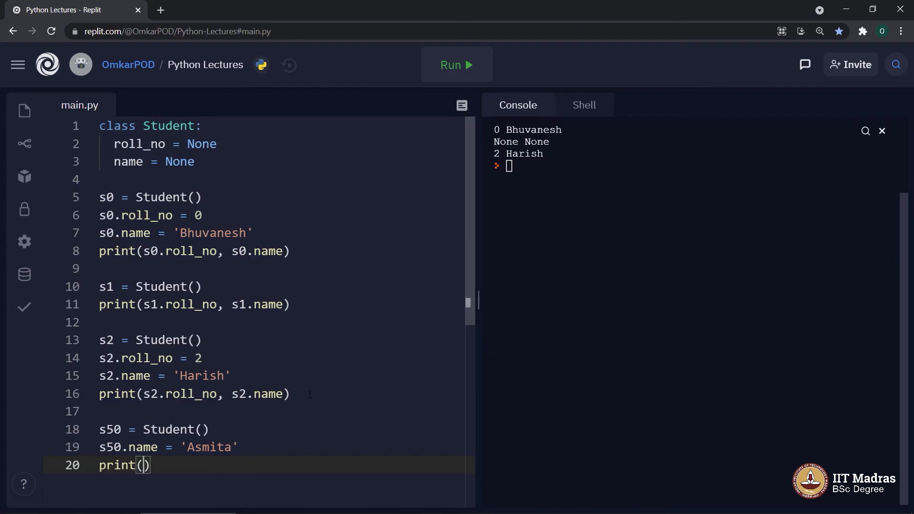
{"action": "type", "text": "s50"}
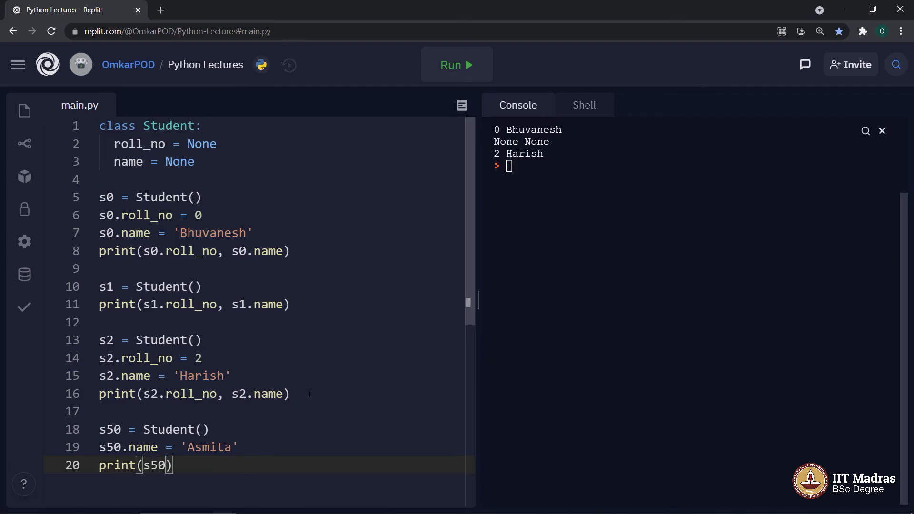
{"action": "type", "text": ".roll"}
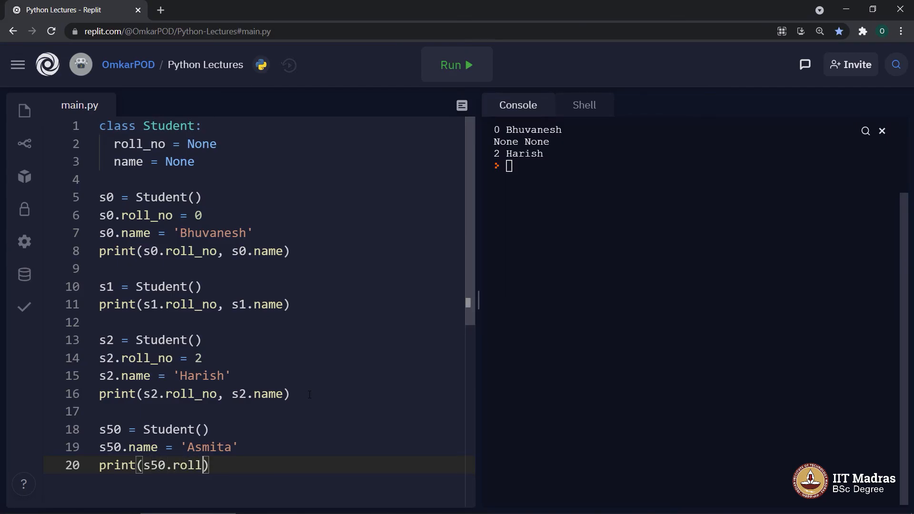
{"action": "type", "text": "_"}
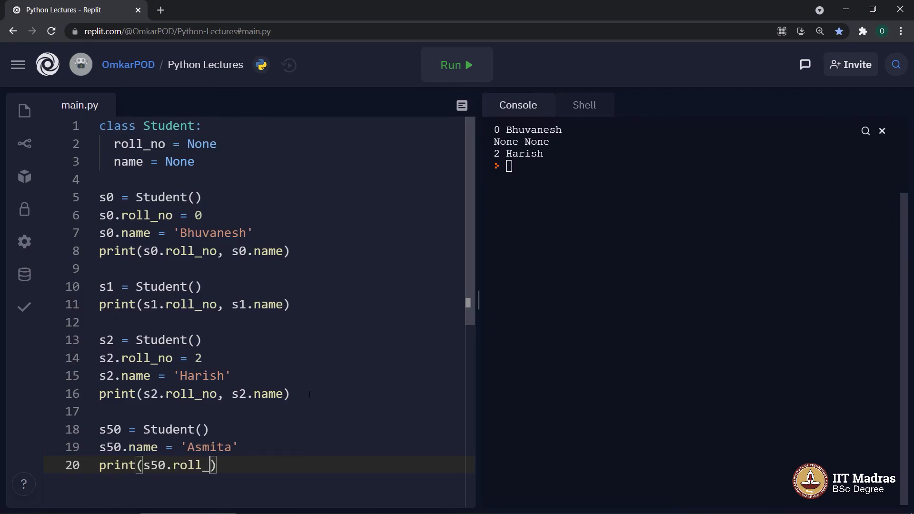
{"action": "type", "text": "no, s50"}
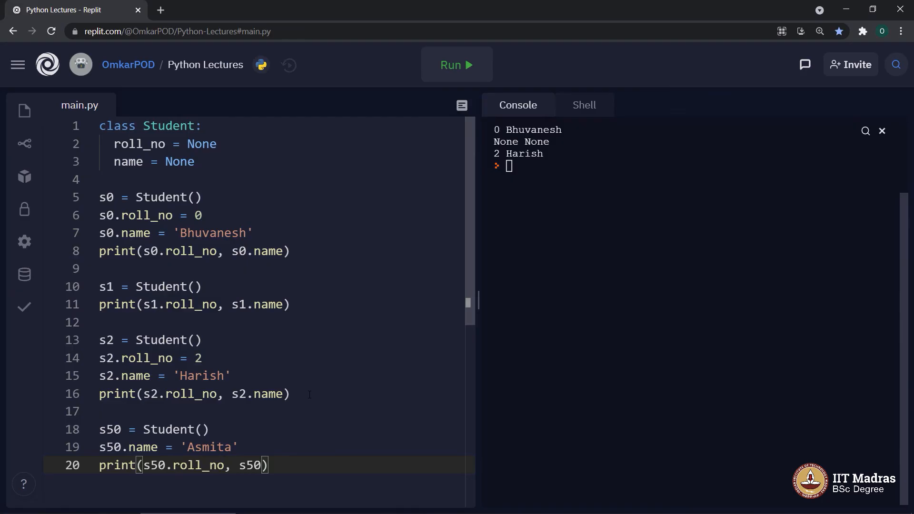
{"action": "type", "text": ".name"}
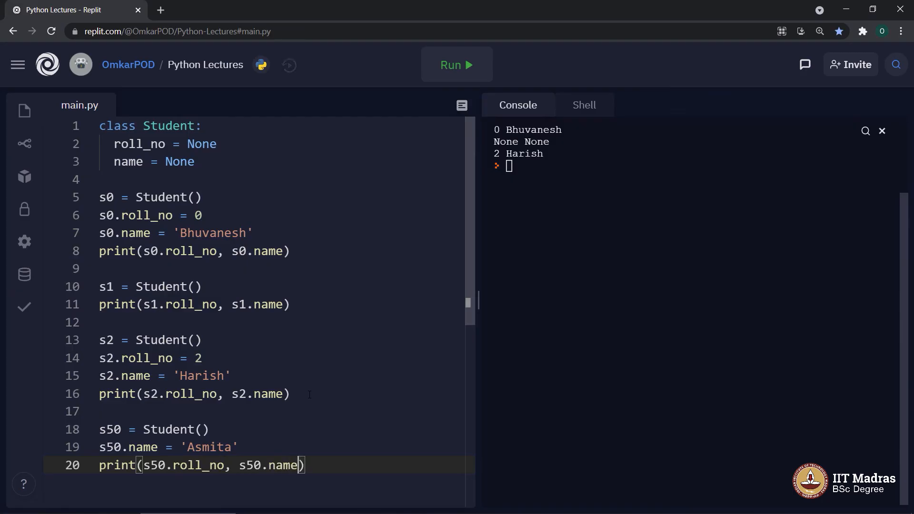
Rerun the script to show 'None Asmita', then place the cursor after the s50 creation line.
{"action": "left_click", "coordinate": [456, 65]}
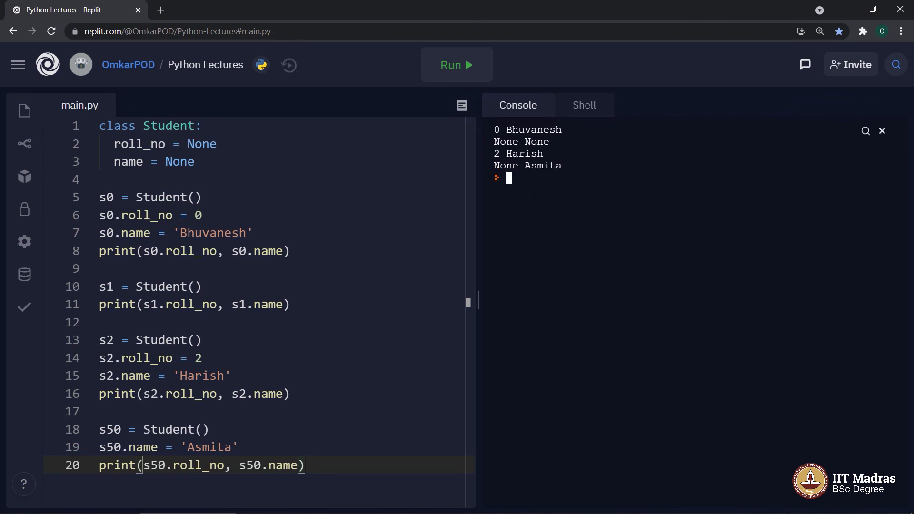
{"action": "double_click", "coordinate": [504, 166]}
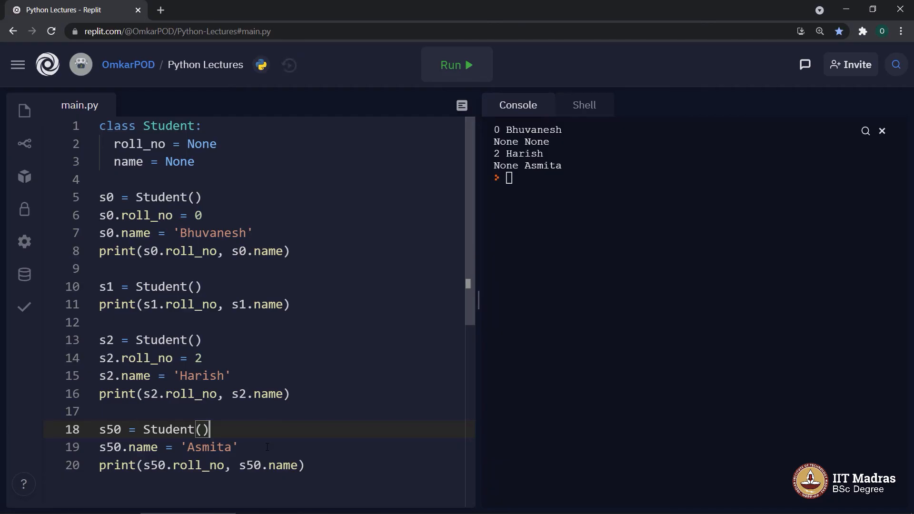
Add s50.roll_no = 50 and rerun so the console shows '50 Asmita'.
{"action": "type", "text": "s"}
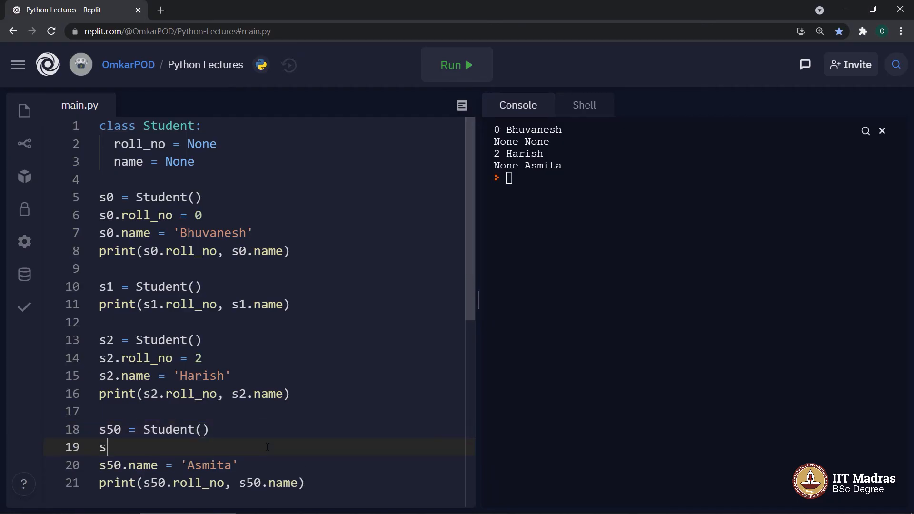
{"action": "type", "text": "50.roll"}
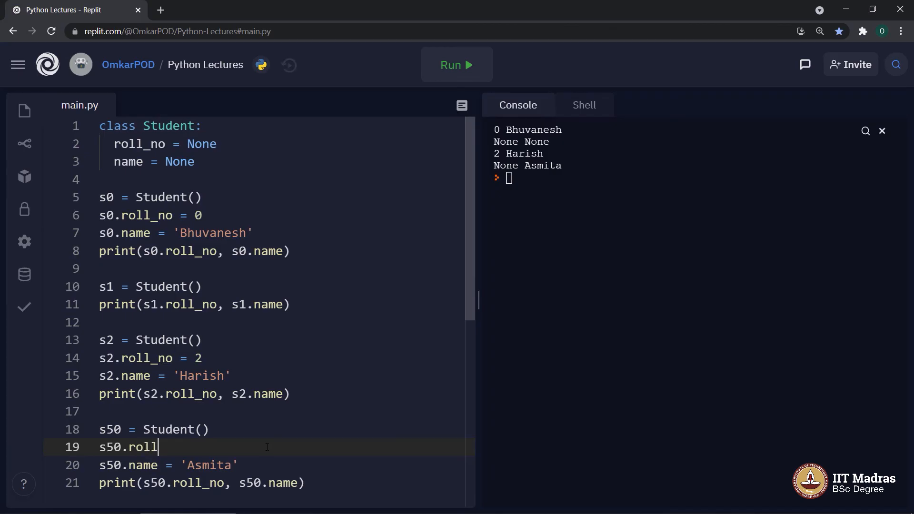
{"action": "type", "text": "_no ="}
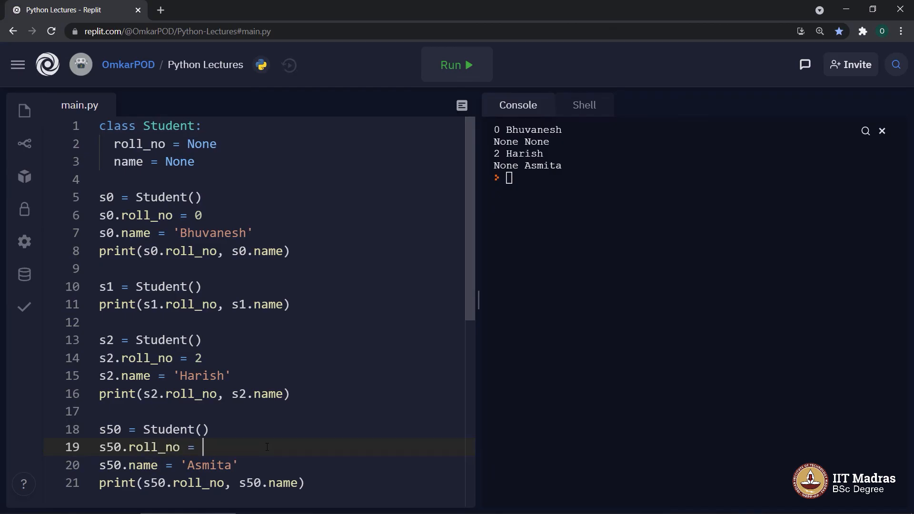
{"action": "type", "text": "50"}
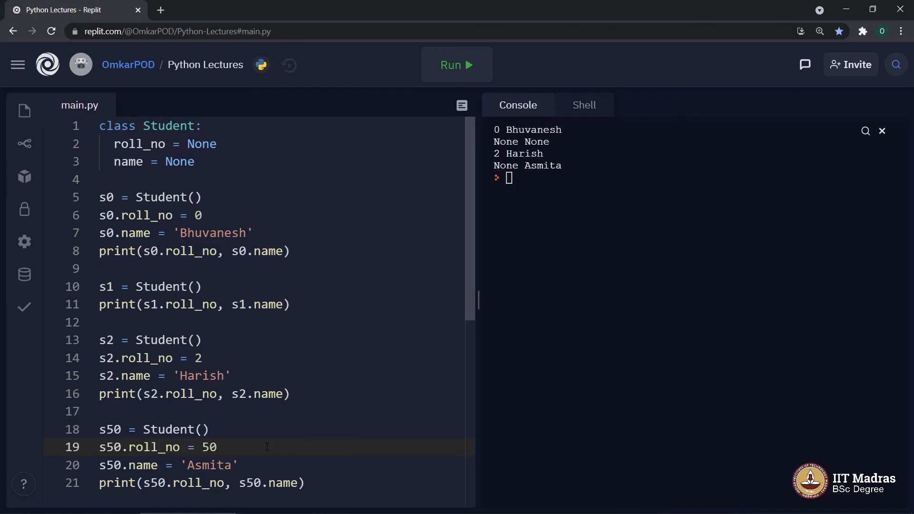
{"action": "left_click", "coordinate": [457, 65]}
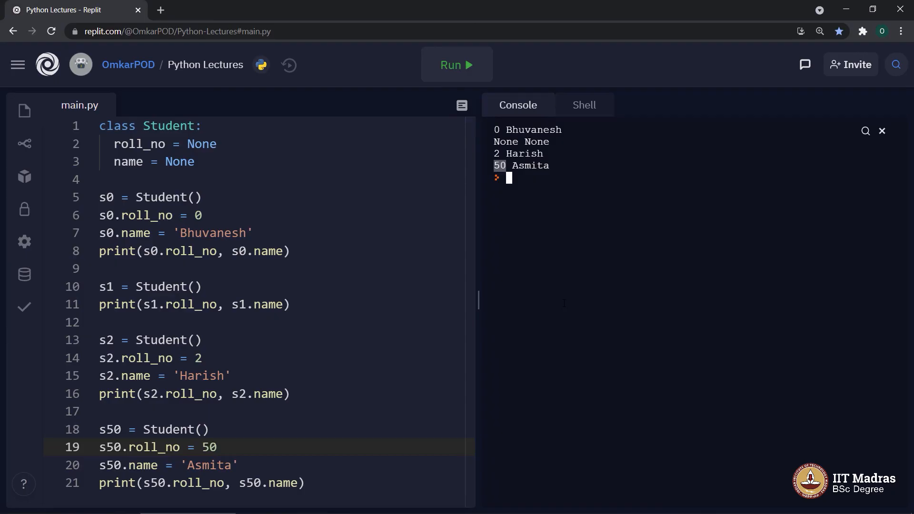
{"action": "left_click_drag", "start_coordinate": [117, 144], "coordinate": [195, 161]}
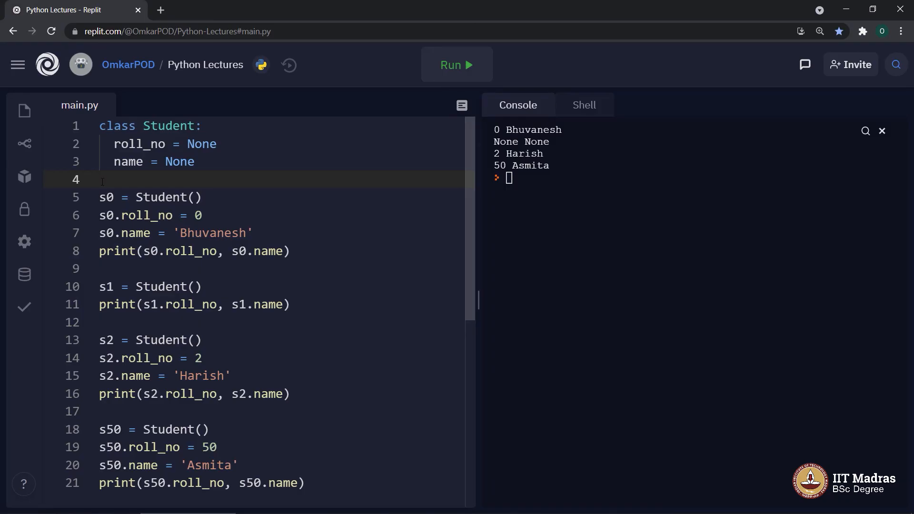
{"action": "left_click", "coordinate": [101, 180]}
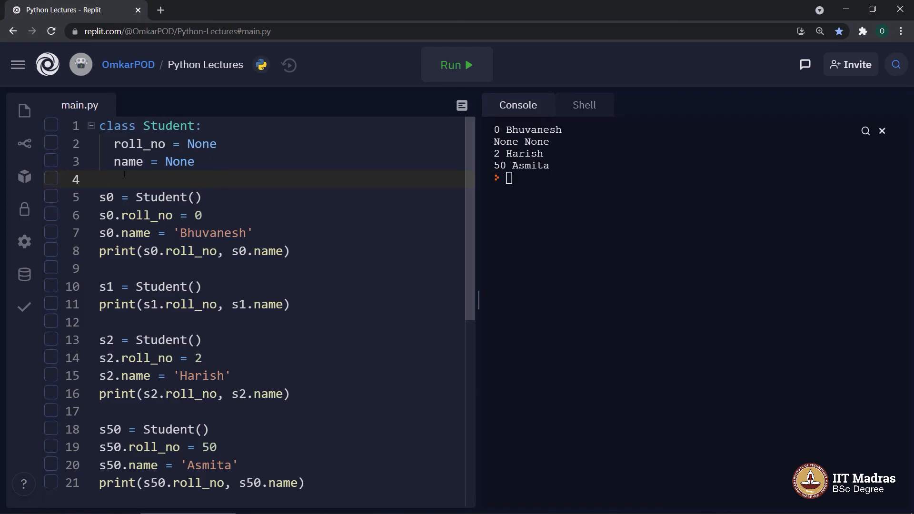
{"action": "left_click_drag", "start_coordinate": [105, 144], "coordinate": [195, 161]}
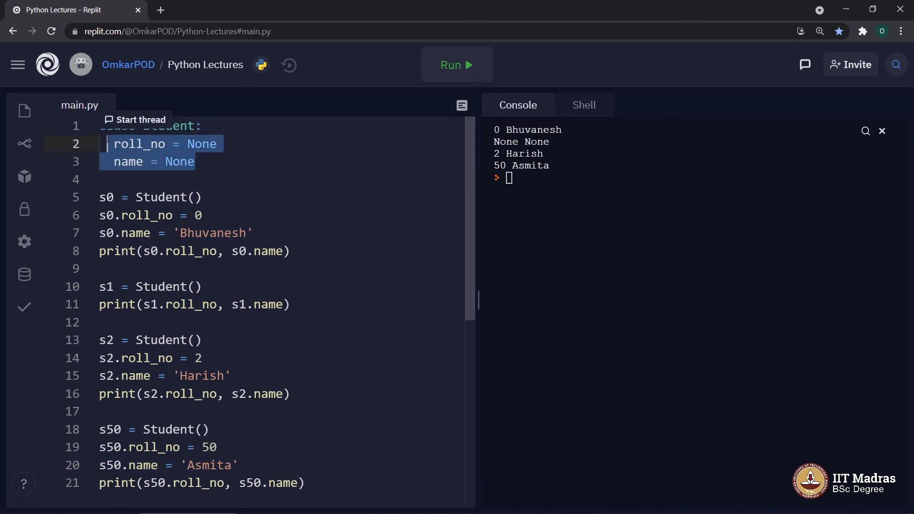